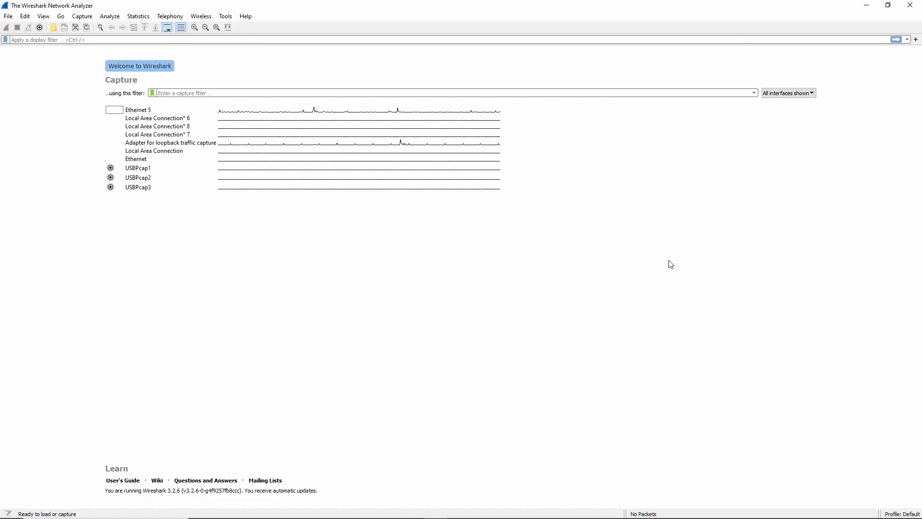
pyautogui.moveTo(171, 222)
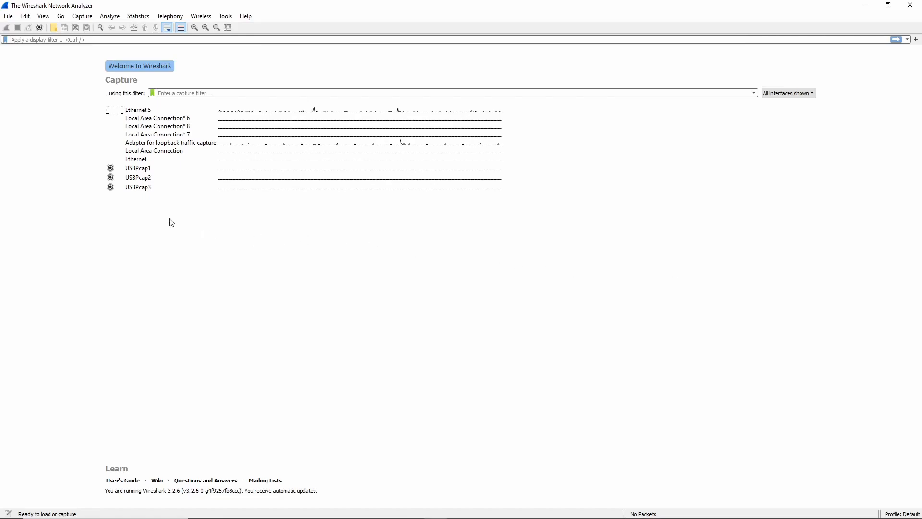
# Step: Start a capture on the Ethernet 5 interface from the welcome page and scroll the packet list
pyautogui.click(158, 135)
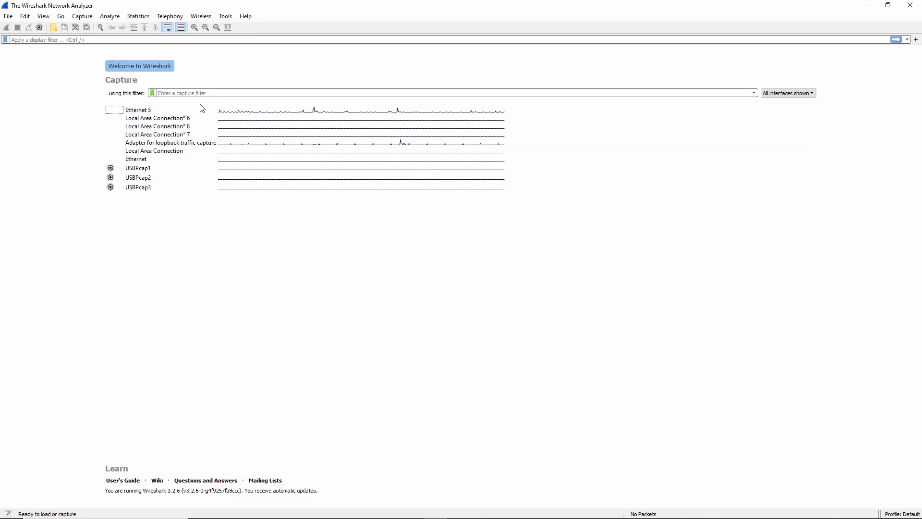
pyautogui.click(137, 167)
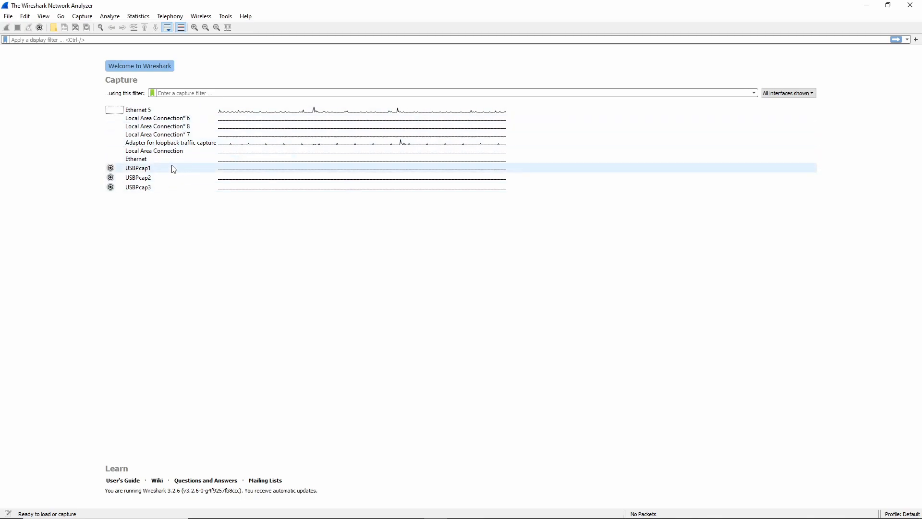
pyautogui.click(171, 142)
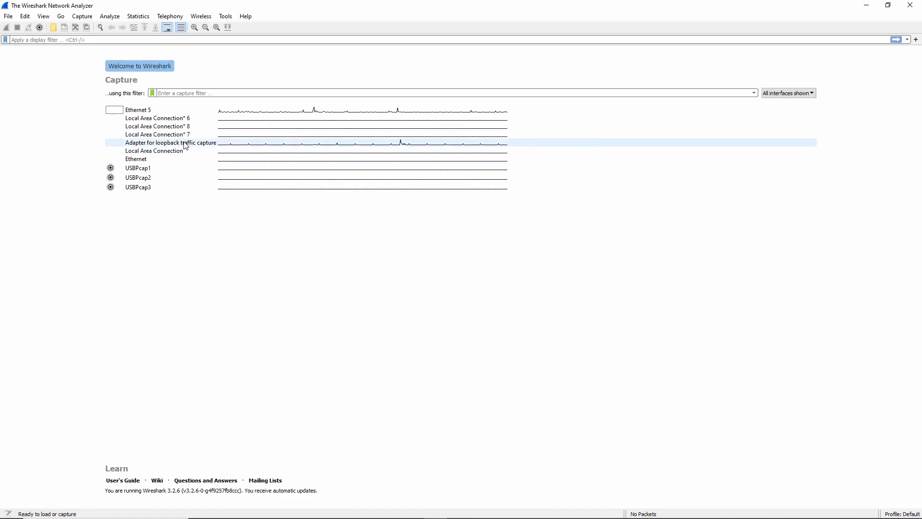
pyautogui.moveTo(324, 110)
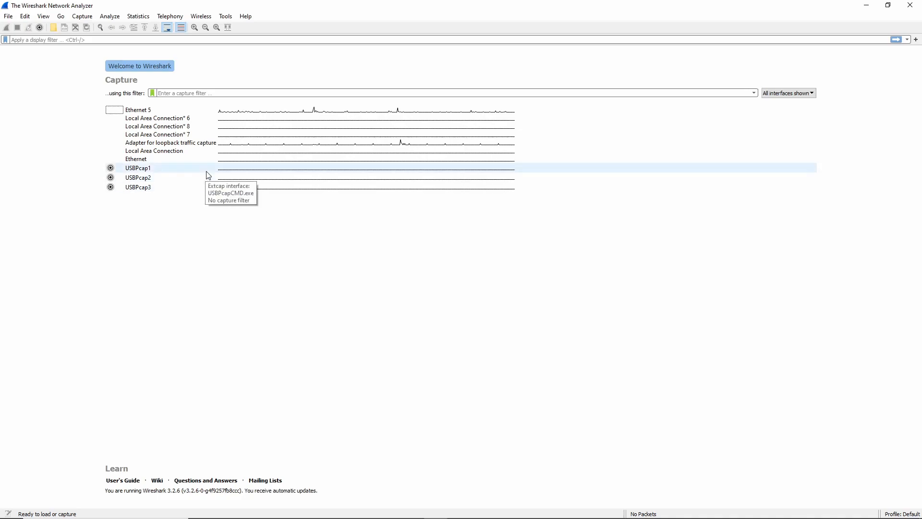
pyautogui.moveTo(626, 362)
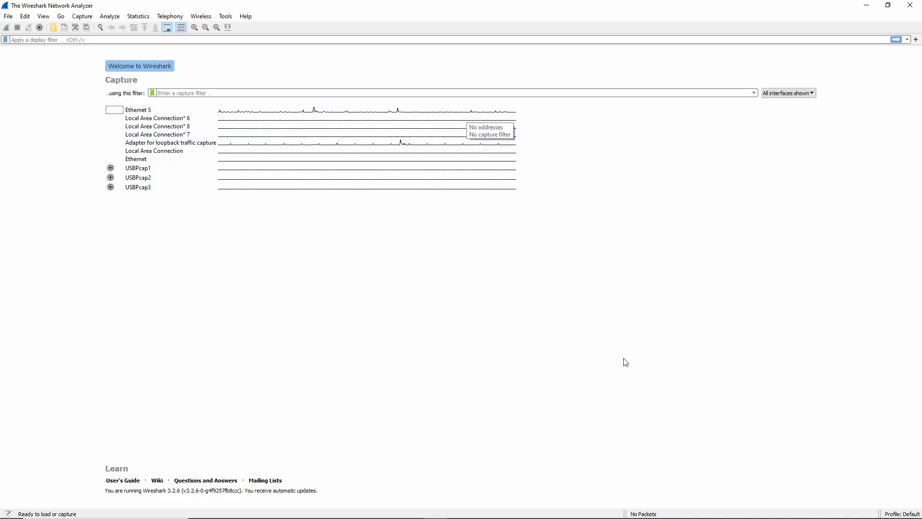
pyautogui.moveTo(318, 235)
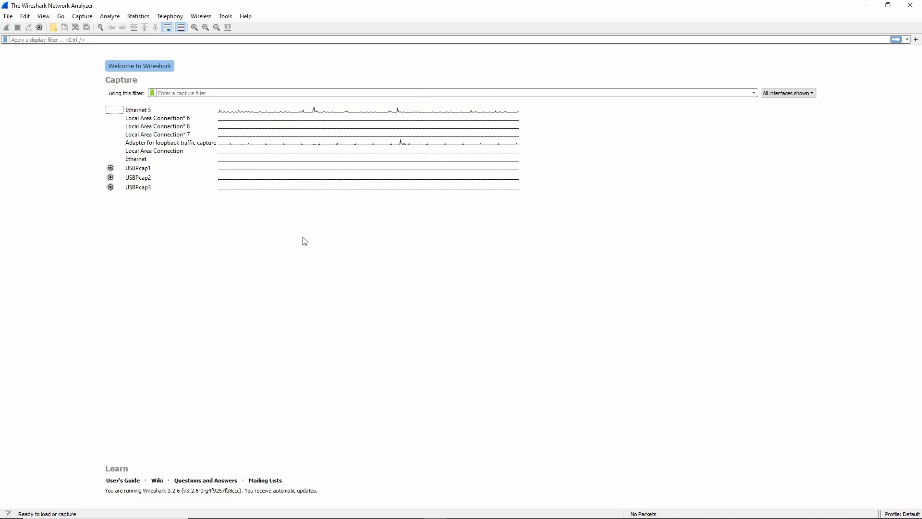
pyautogui.moveTo(308, 244)
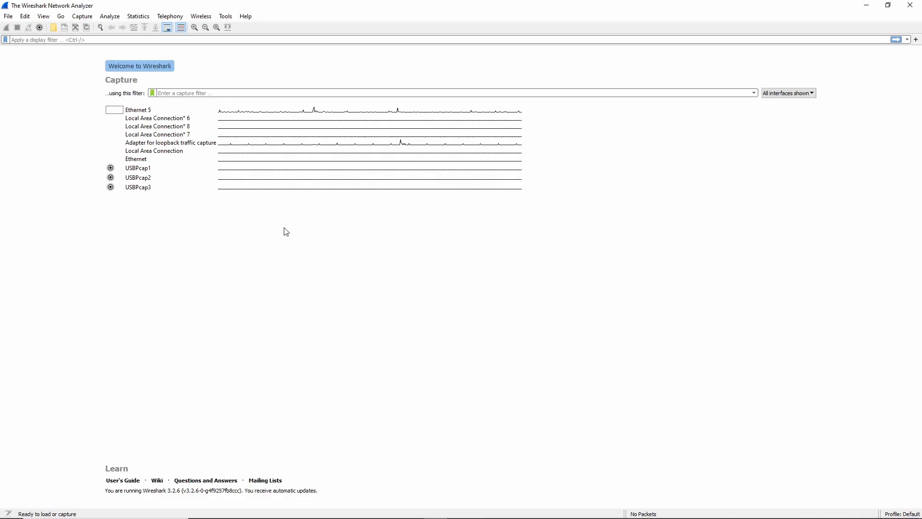
pyautogui.moveTo(269, 228)
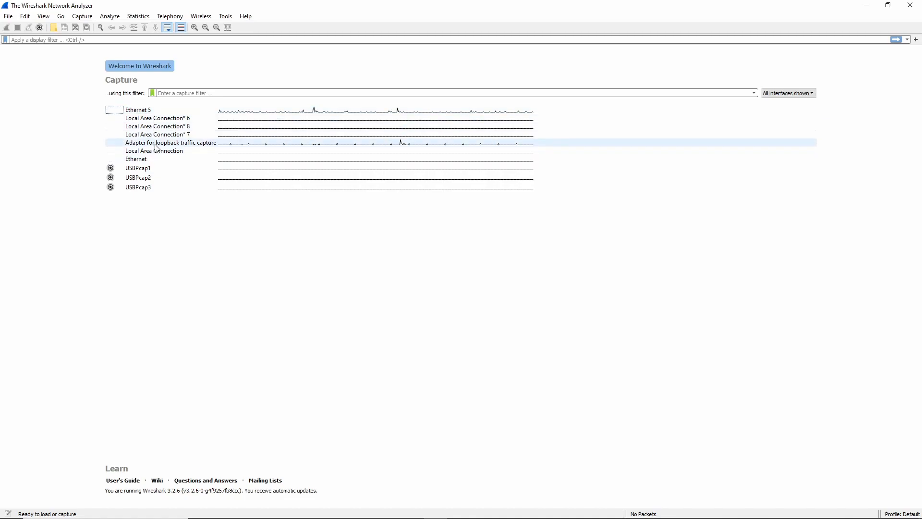
pyautogui.moveTo(156, 147)
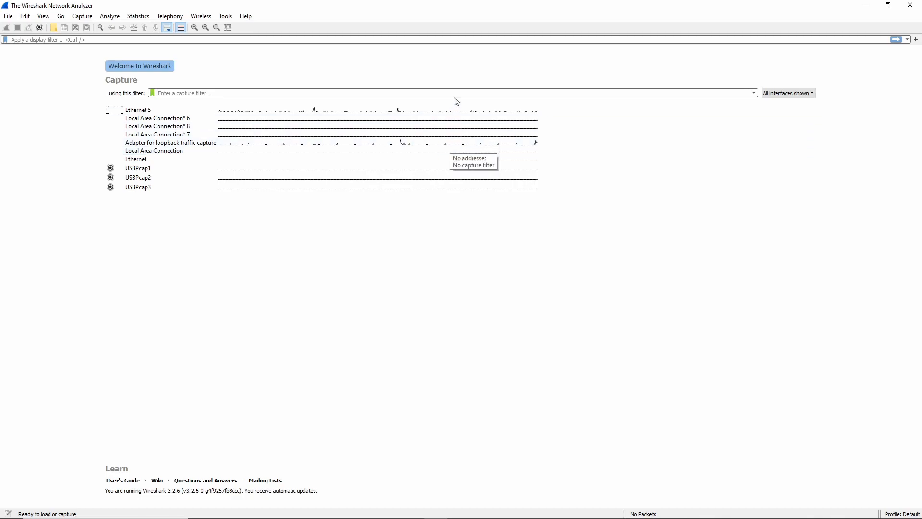
pyautogui.moveTo(458, 109)
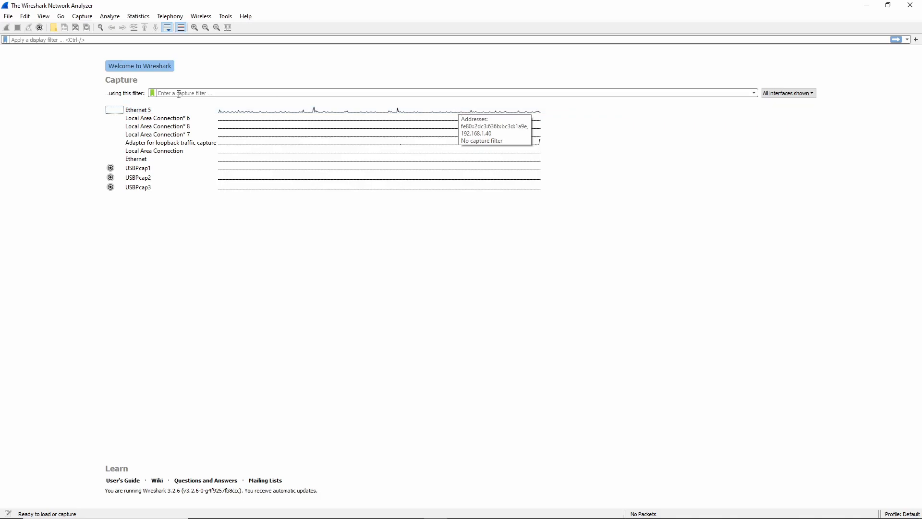
pyautogui.doubleClick(138, 109)
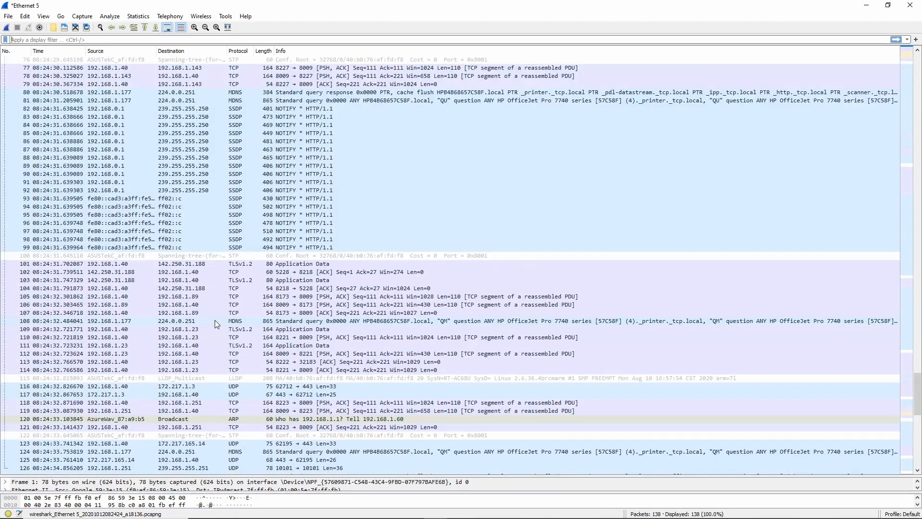
pyautogui.scroll(-3)
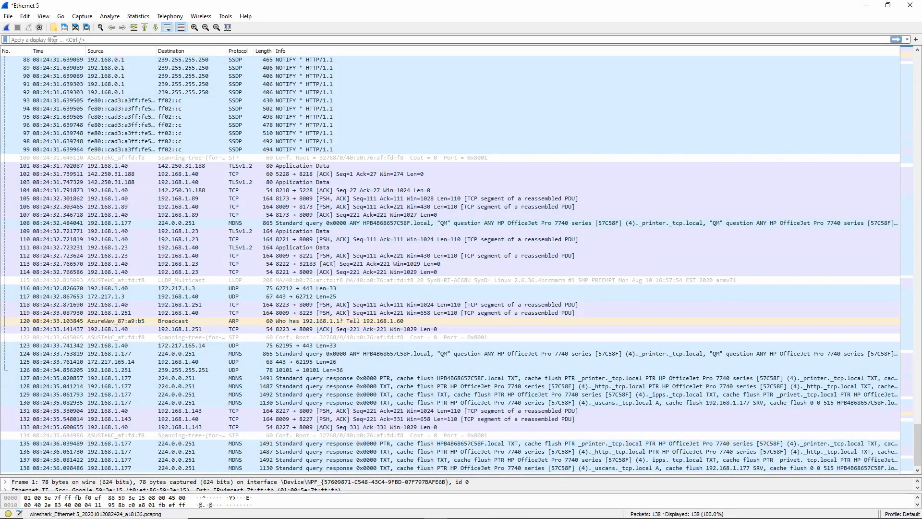
pyautogui.click(43, 17)
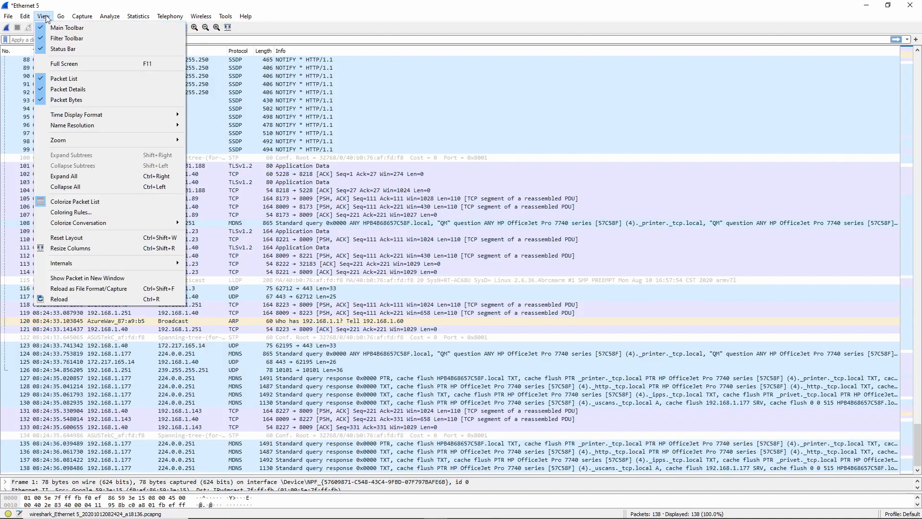
pyautogui.moveTo(105, 114)
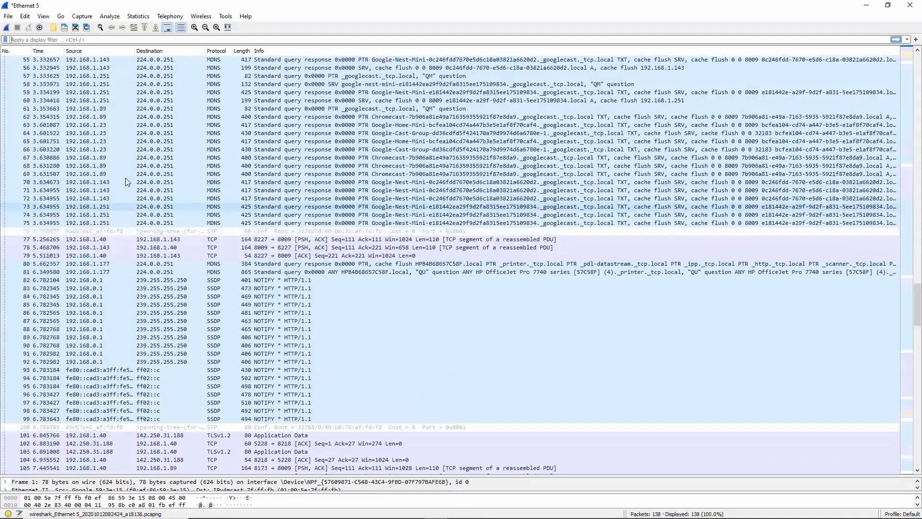
pyautogui.scroll(3)
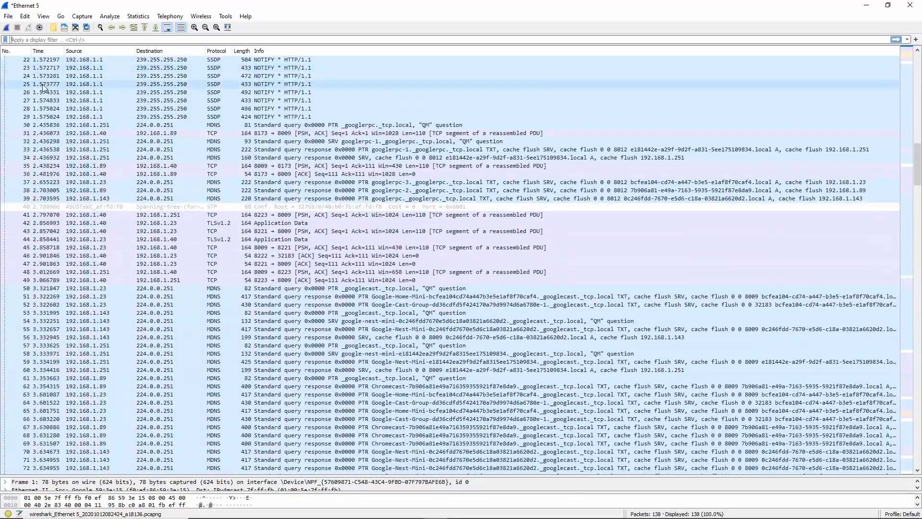
pyautogui.scroll(-3)
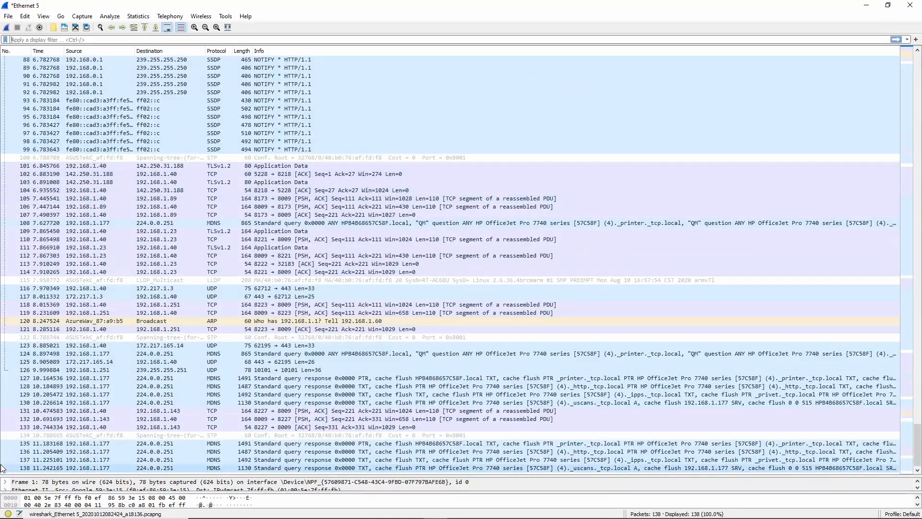
pyautogui.click(42, 17)
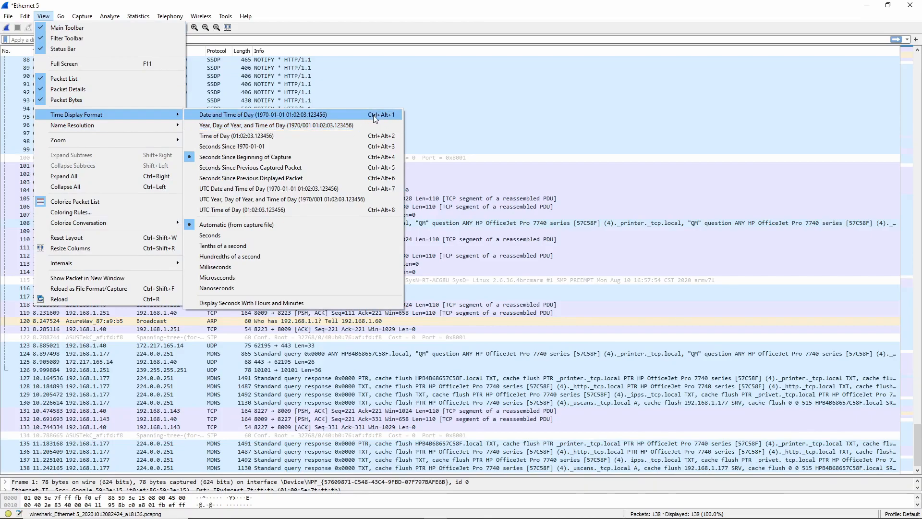
pyautogui.click(261, 115)
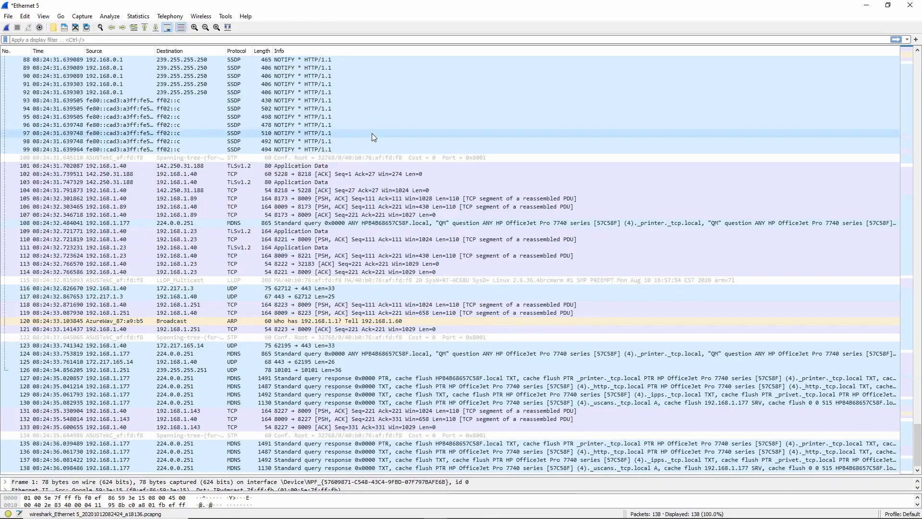
pyautogui.click(402, 239)
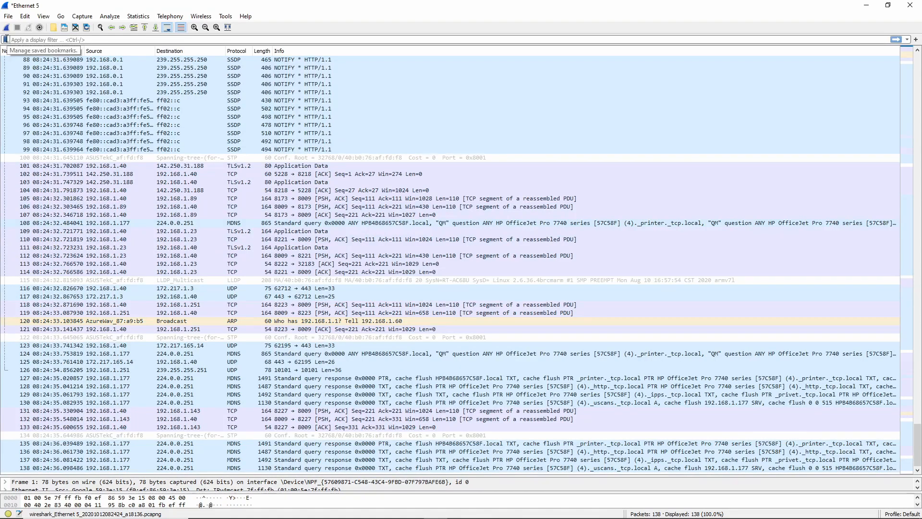
# Step: Apply the display filter ip.addr == 192.168.1.1 from the saved filters list
pyautogui.click(6, 39)
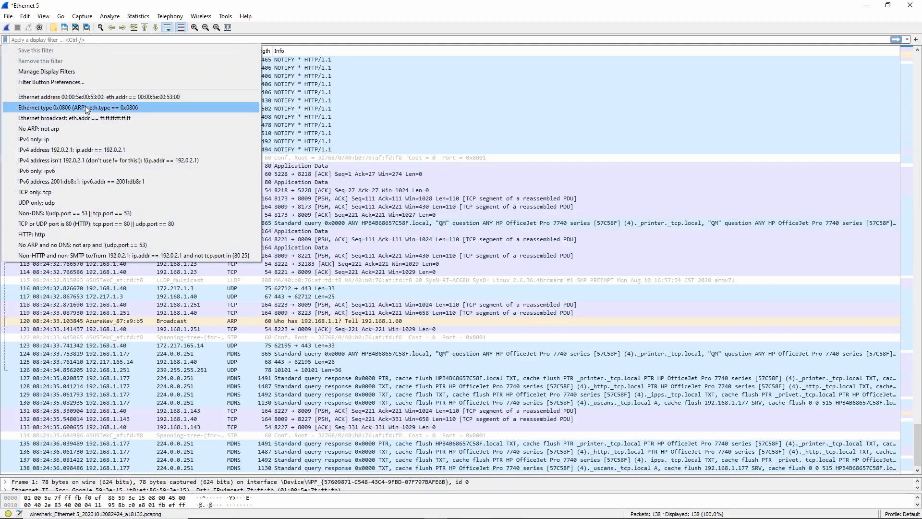
pyautogui.moveTo(37, 202)
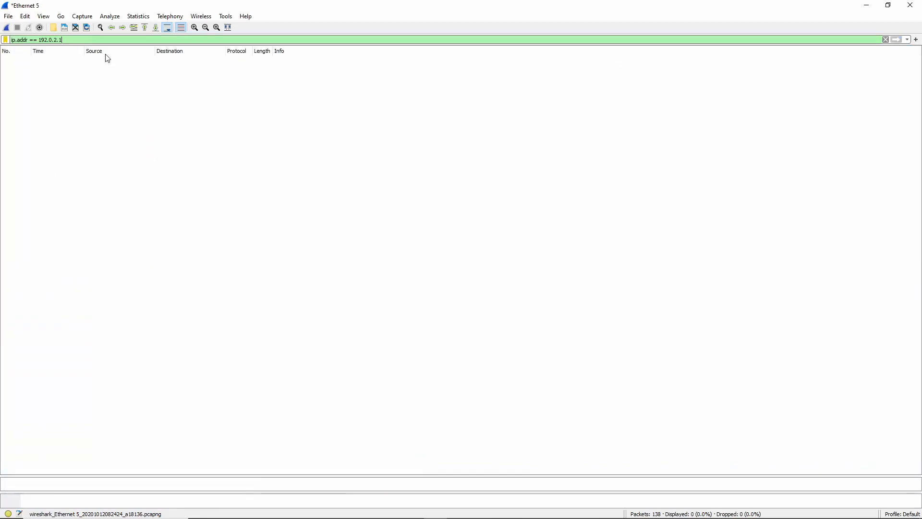
pyautogui.press('BackSpace')
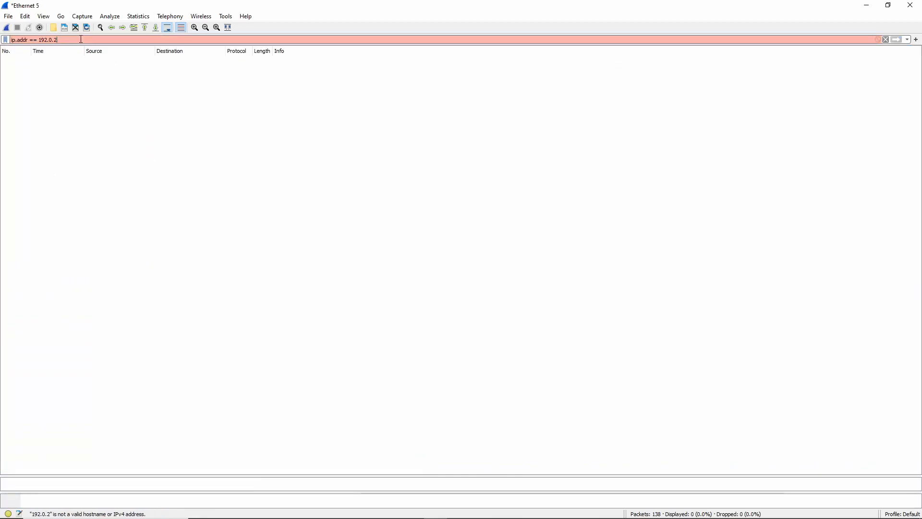
pyautogui.press('BackSpace')
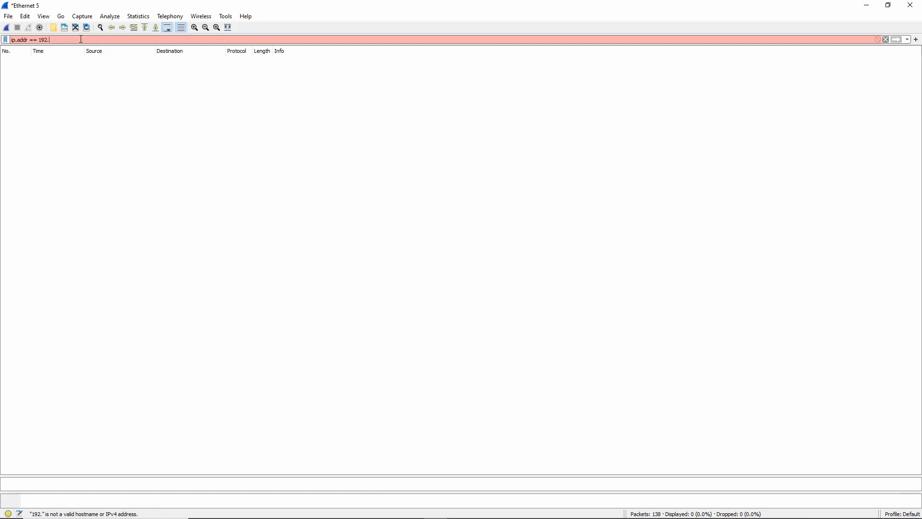
pyautogui.write('168.1')
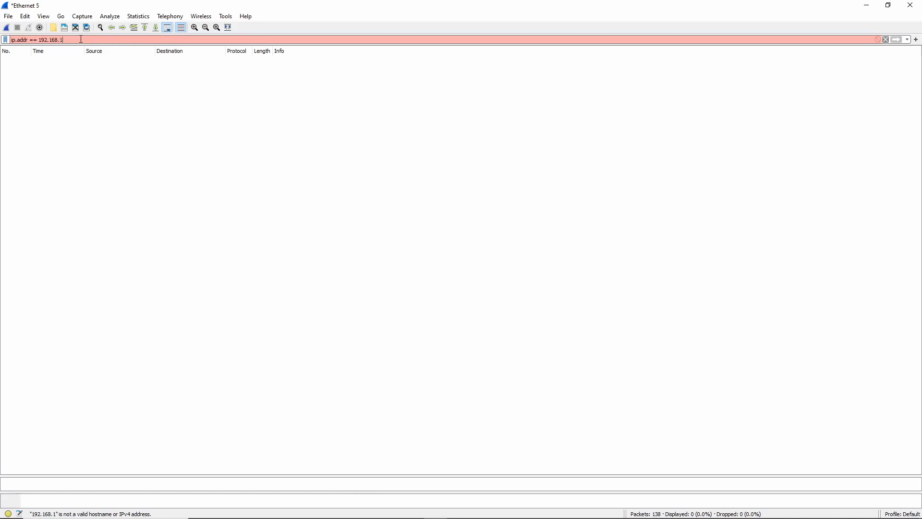
pyautogui.press('Return')
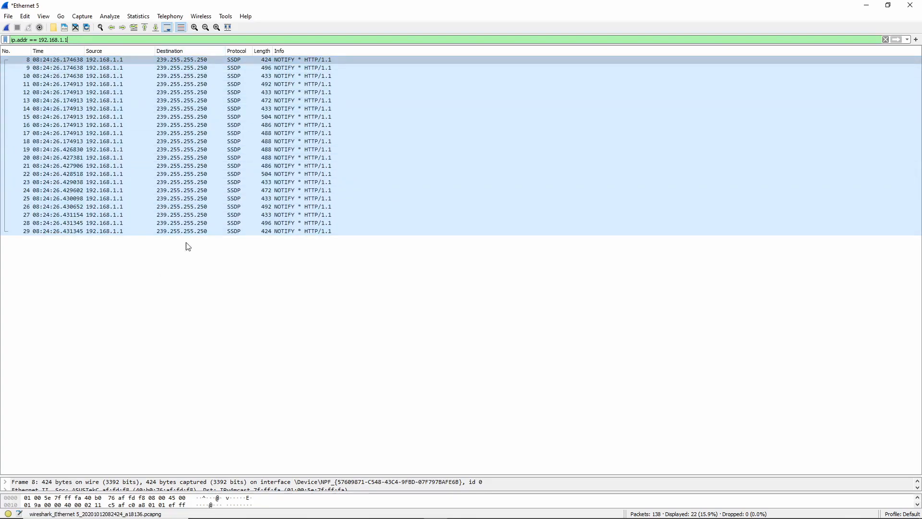
# Step: Clear the display filter so all 138 captured packets show again
pyautogui.click(885, 40)
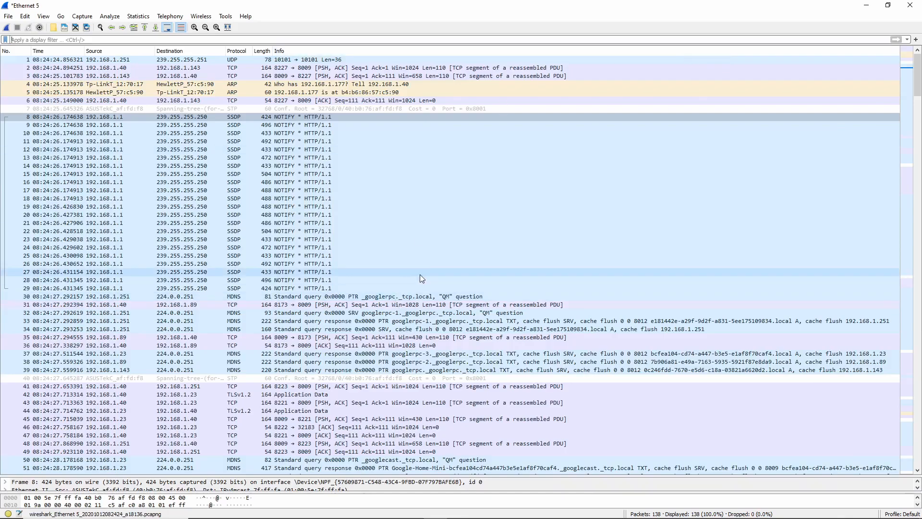
pyautogui.scroll(-3)
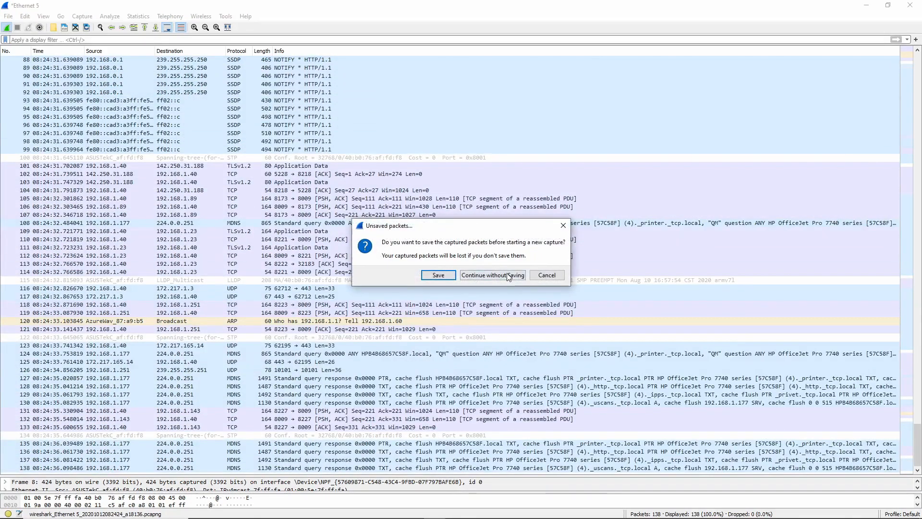
# Step: Continue without saving the 138 packets and let a fresh Ethernet 5 capture run
pyautogui.click(491, 275)
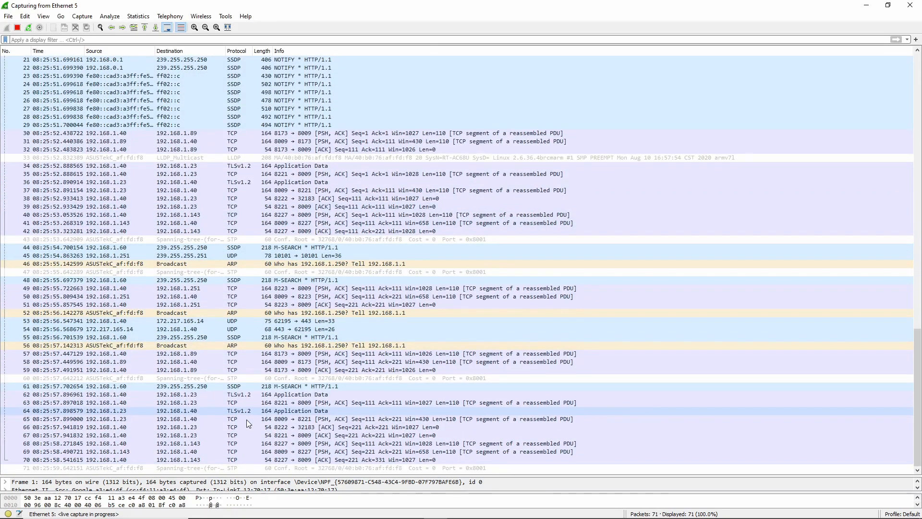
pyautogui.scroll(-3)
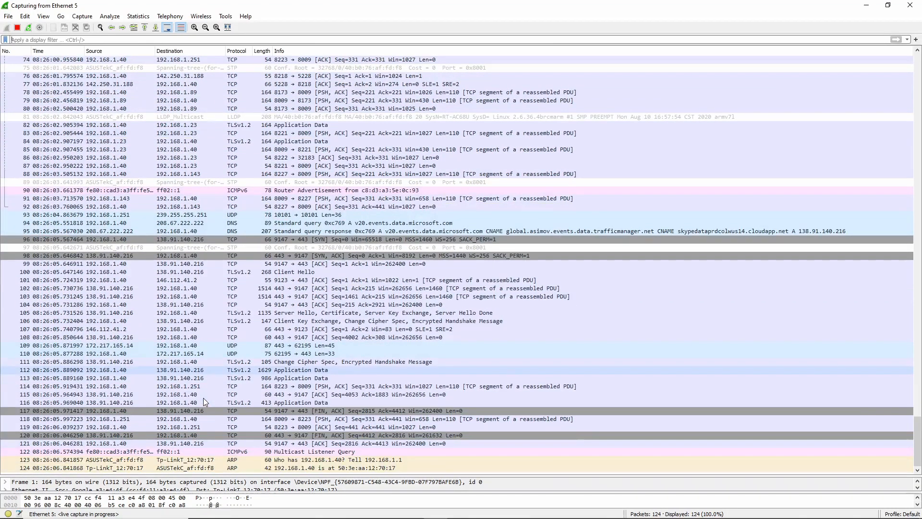
pyautogui.scroll(-3)
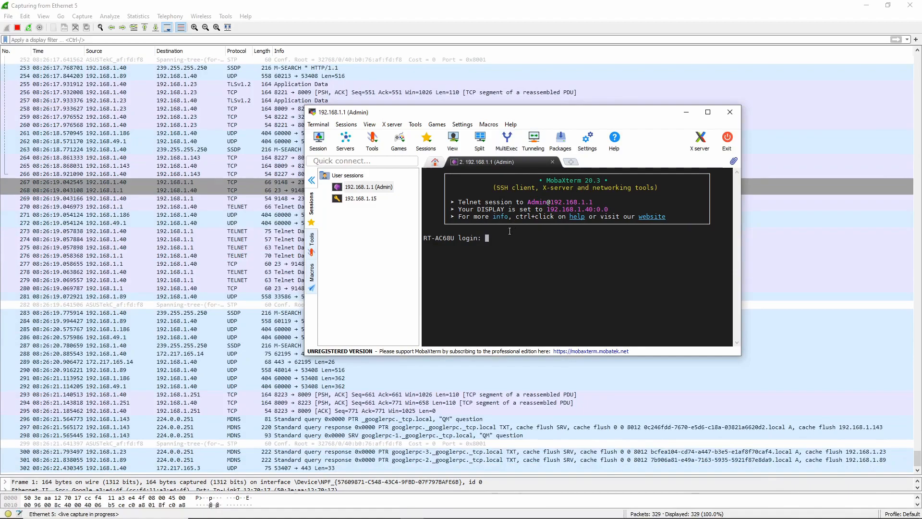
# Step: Log in to the router's Telnet session as Admin and run ls at the shell prompt
pyautogui.write('Admin')
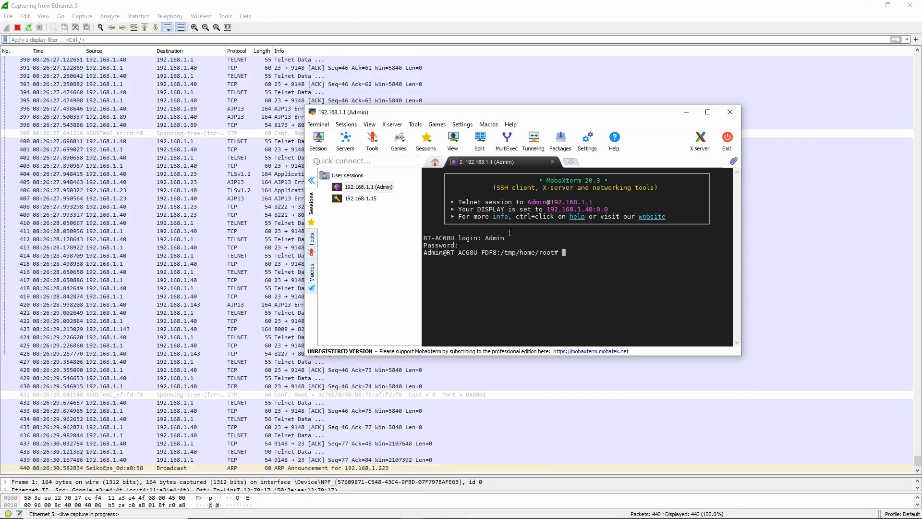
pyautogui.write('ls')
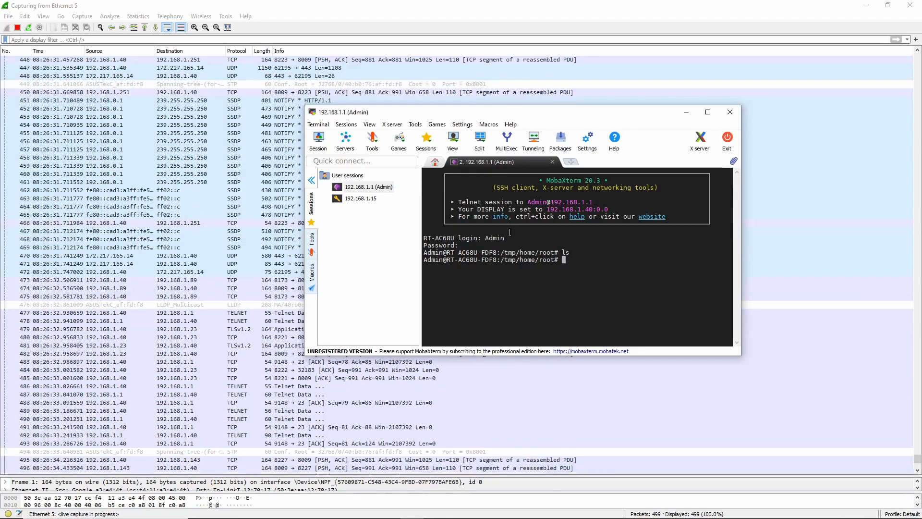
# Step: Run cd on the router before leaving the Telnet session
pyautogui.write('cd')
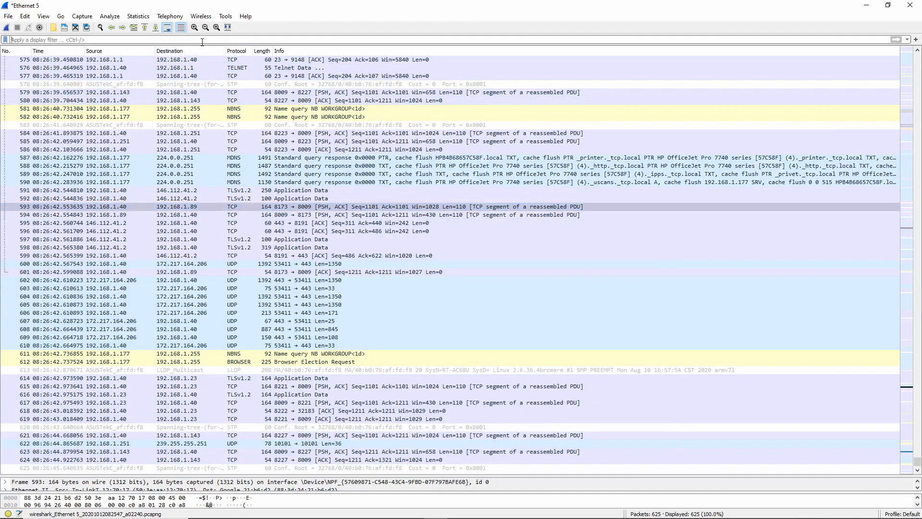
# Step: Filter to telnet packets and follow the TCP stream of Telnet packet 477
pyautogui.write('telnet')
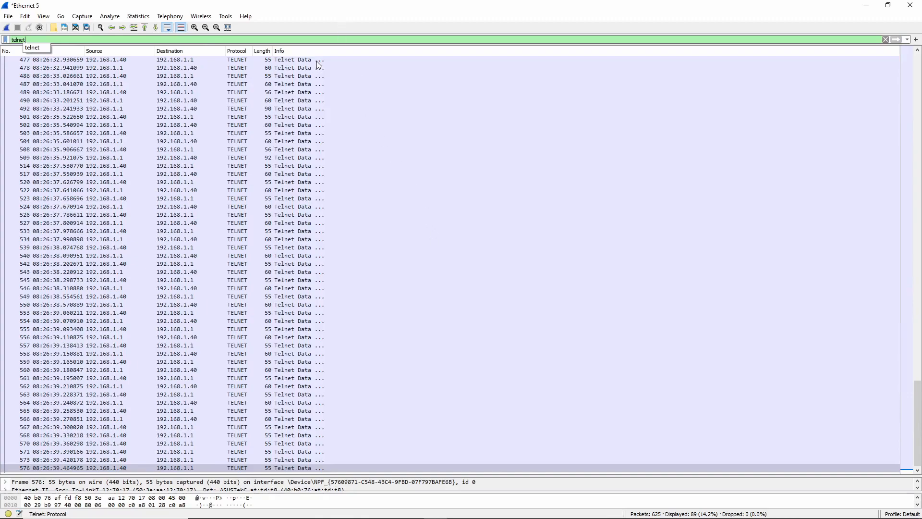
pyautogui.rightClick(288, 60)
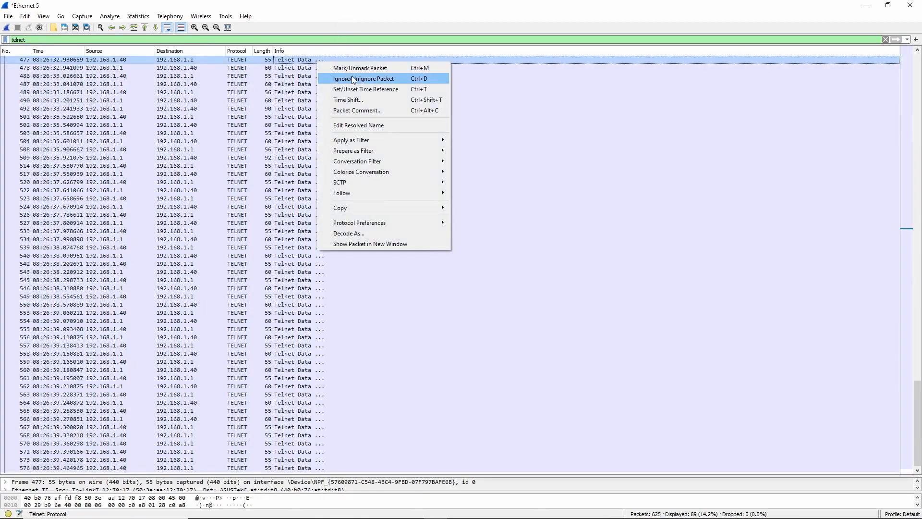
pyautogui.moveTo(342, 192)
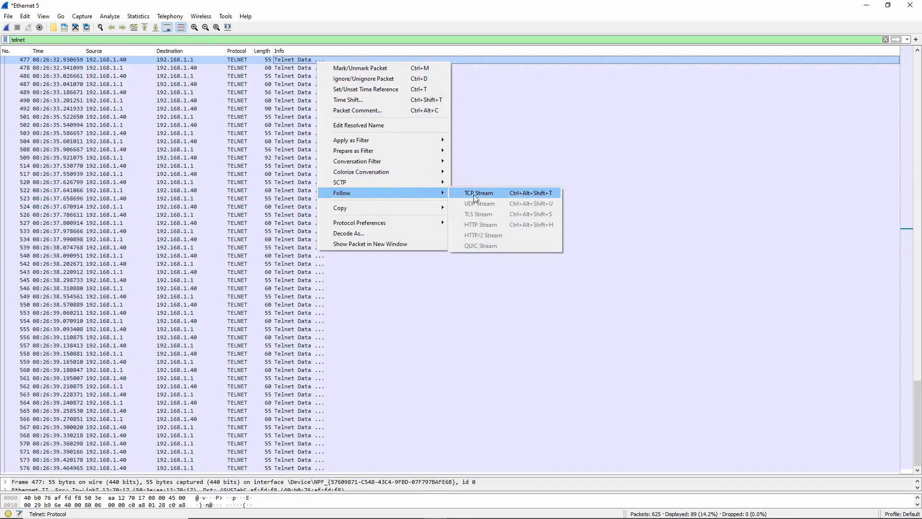
pyautogui.click(478, 193)
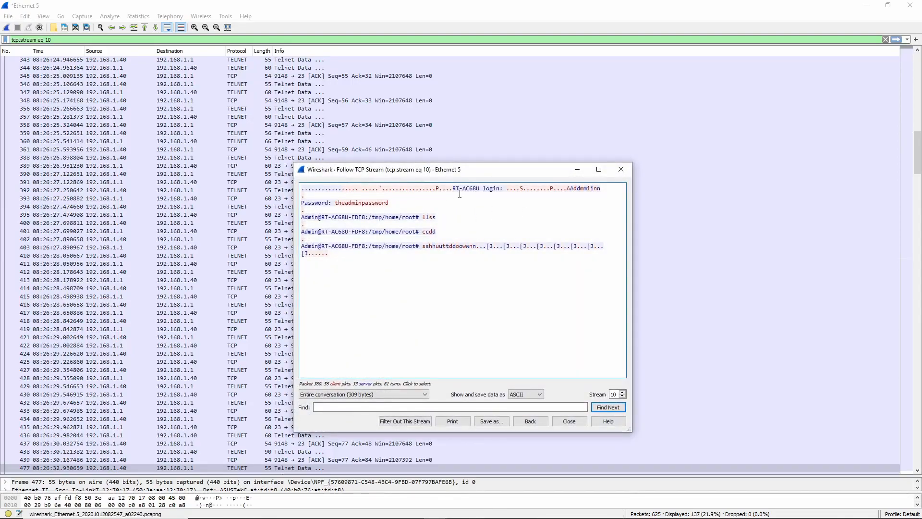
# Step: Show only the router's replies in the stream and jump to the packet holding that text
pyautogui.click(363, 393)
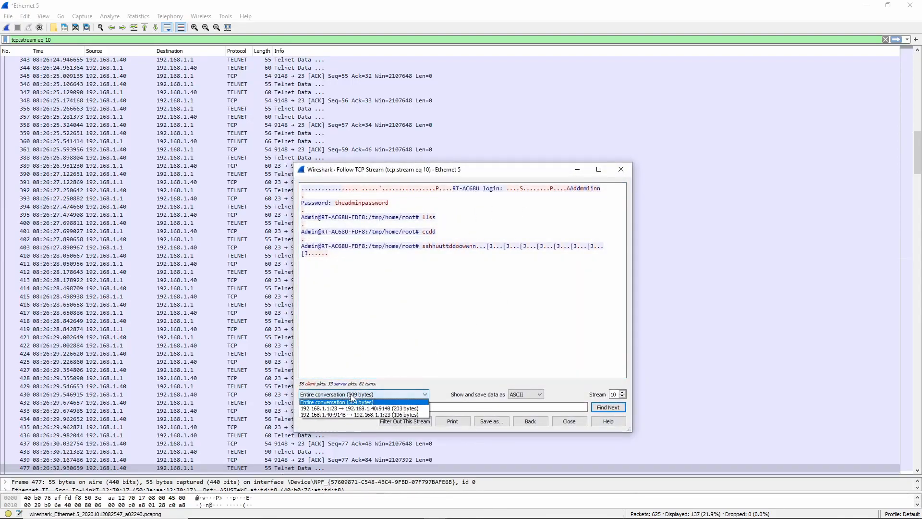
pyautogui.click(362, 408)
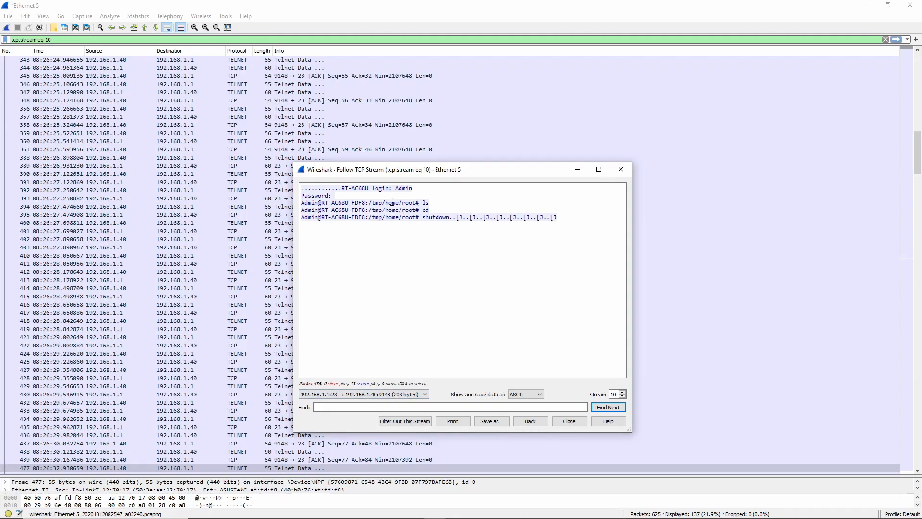
pyautogui.doubleClick(354, 188)
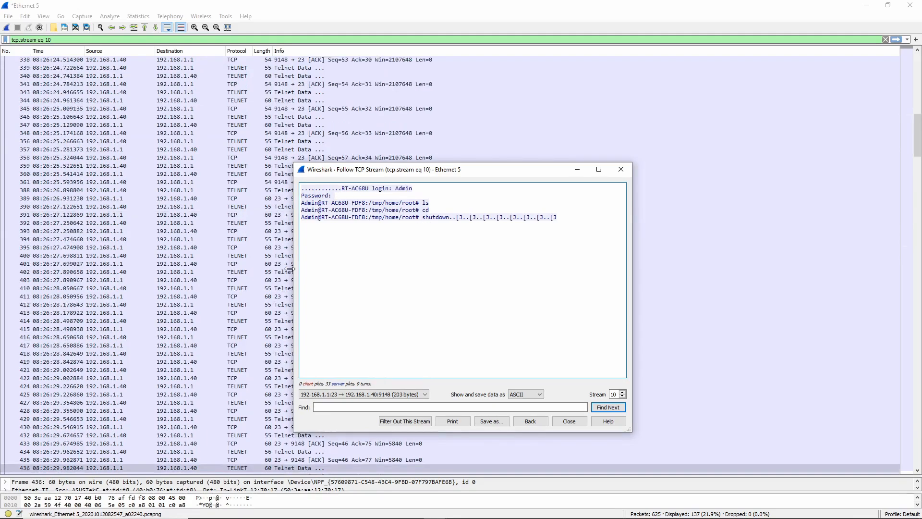
# Step: Show only what the client sent, revealing the password, and jump to the ls command packet
pyautogui.click(363, 393)
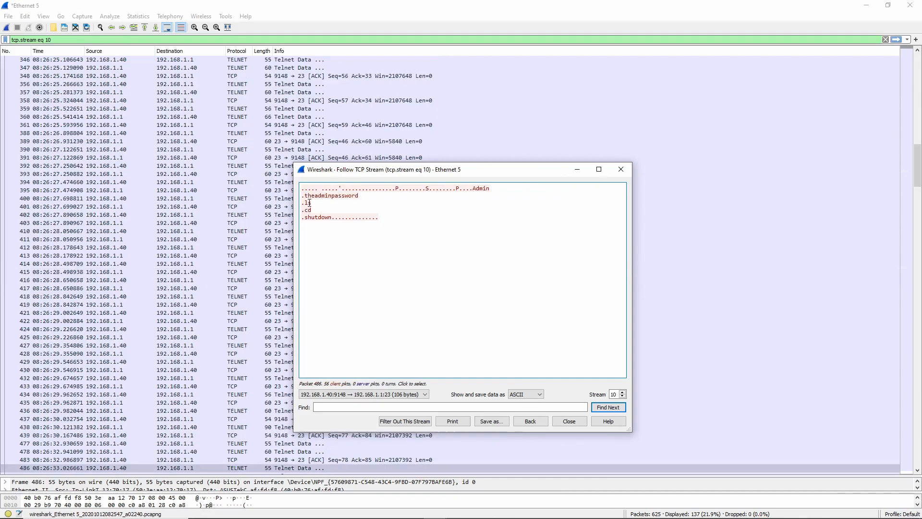
pyautogui.doubleClick(315, 217)
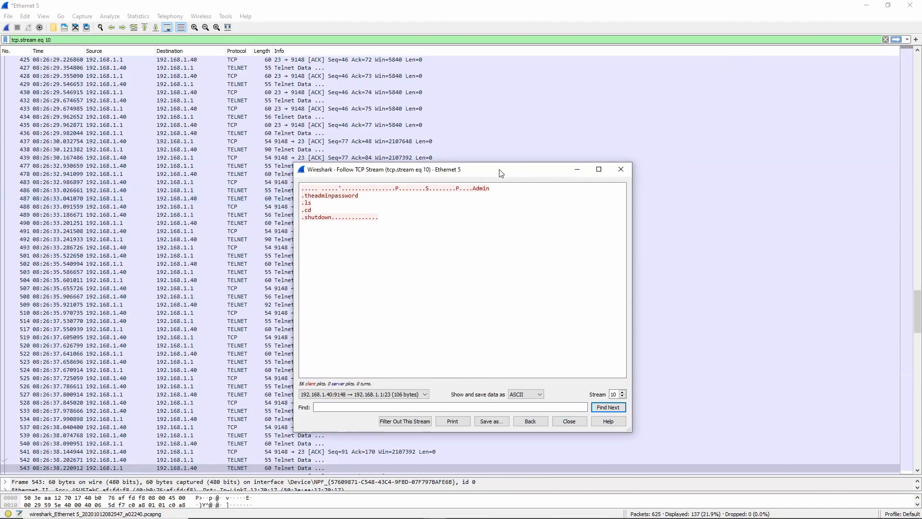
# Step: Move the stream window up and left, then close it back to the packet list
pyautogui.moveTo(499, 172); pyautogui.dragTo(479, 135)
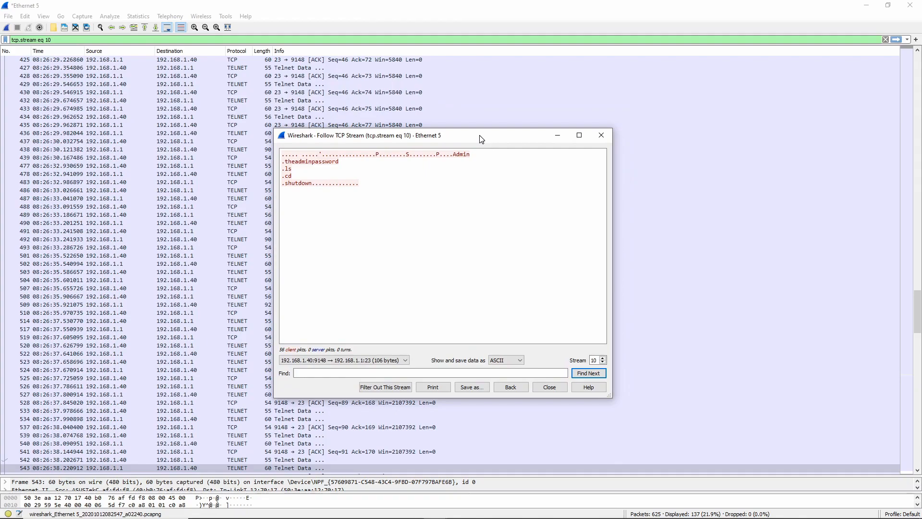
pyautogui.moveTo(480, 135); pyautogui.dragTo(444, 128)
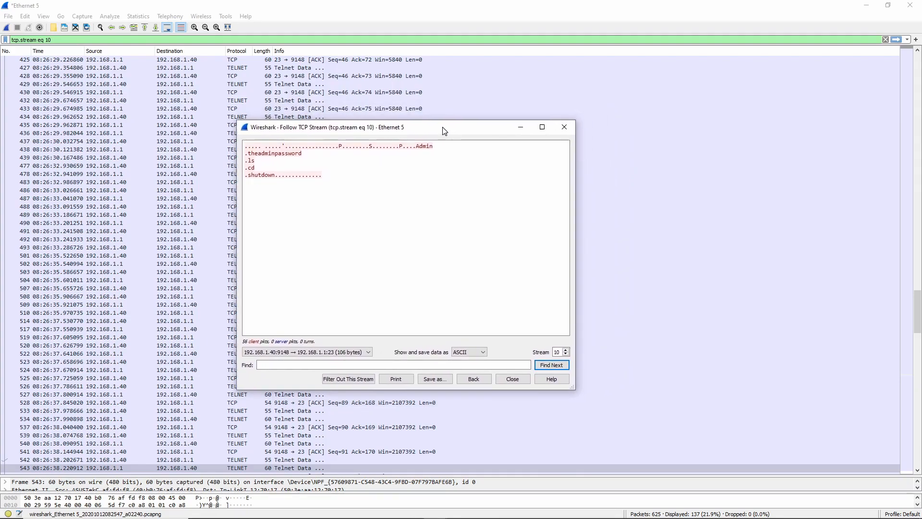
pyautogui.moveTo(444, 126); pyautogui.dragTo(396, 127)
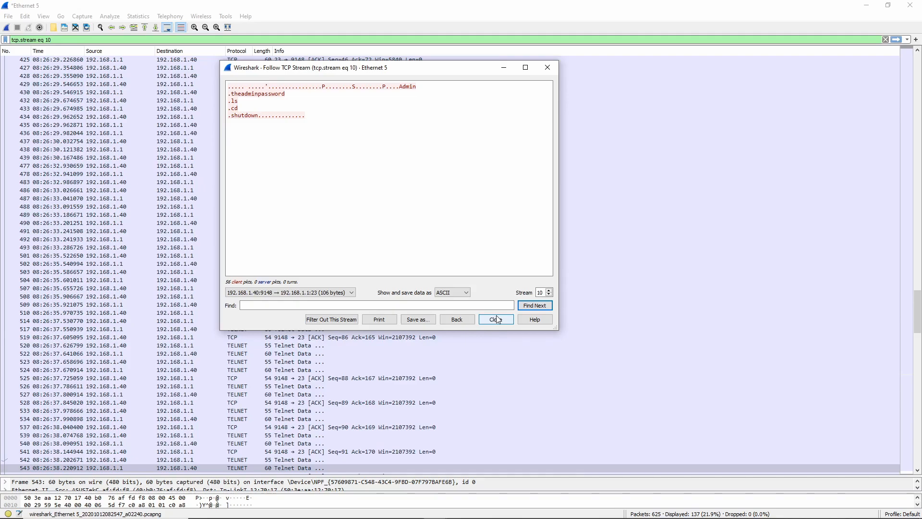
pyautogui.click(495, 319)
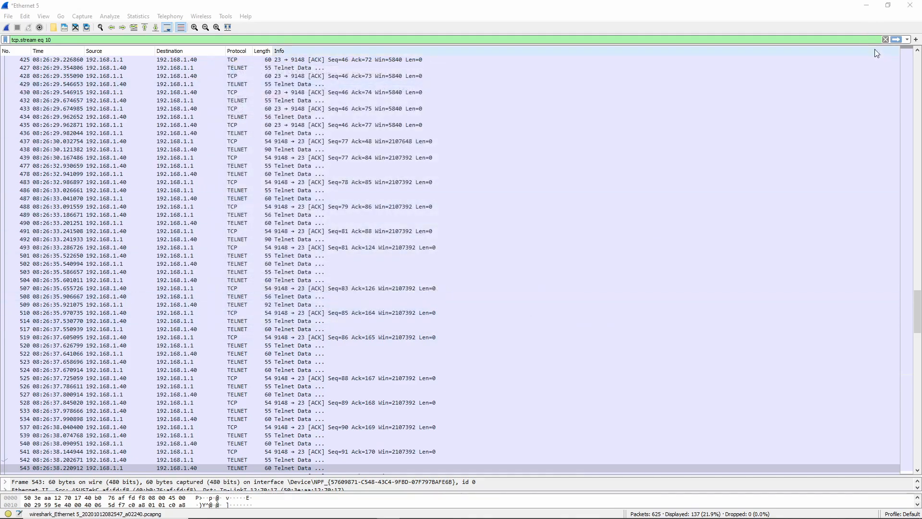
# Step: Clear the stream filter, follow UDP stream 23 from packet 602, then close that stream view
pyautogui.click(884, 40)
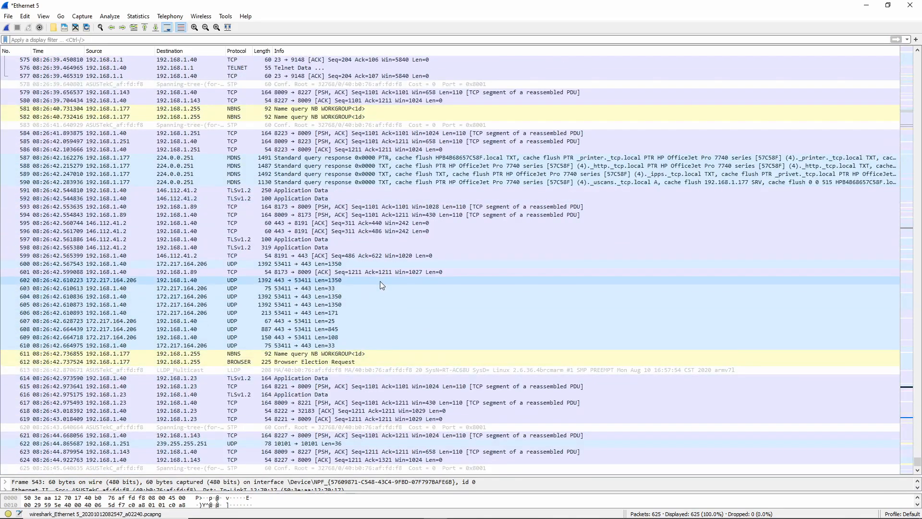
pyautogui.rightClick(379, 280)
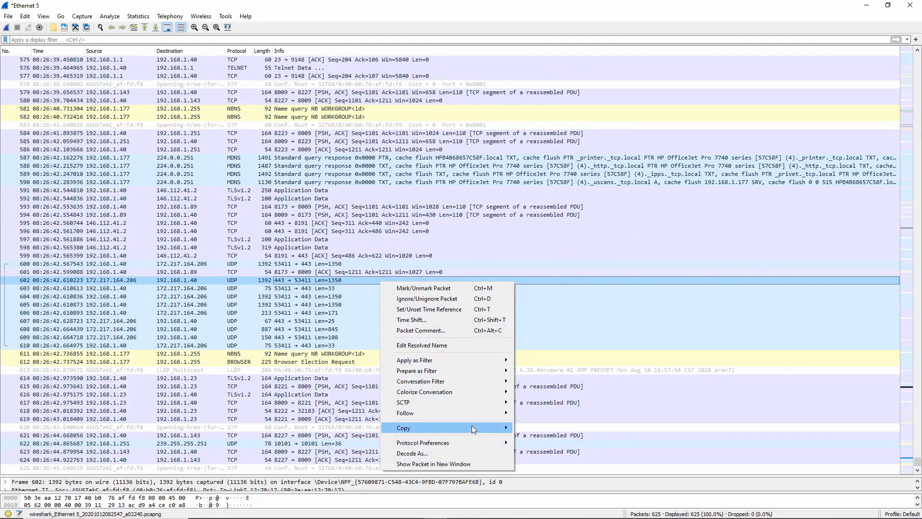
pyautogui.click(405, 412)
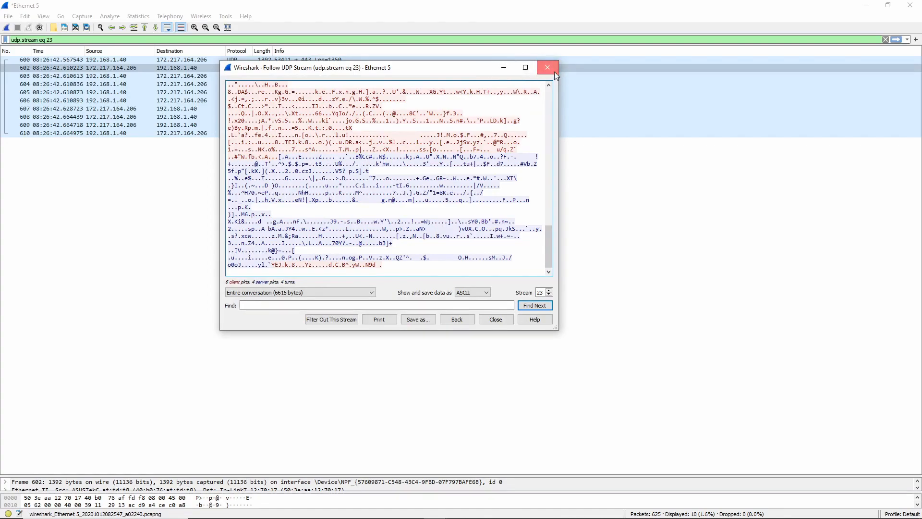
pyautogui.click(546, 67)
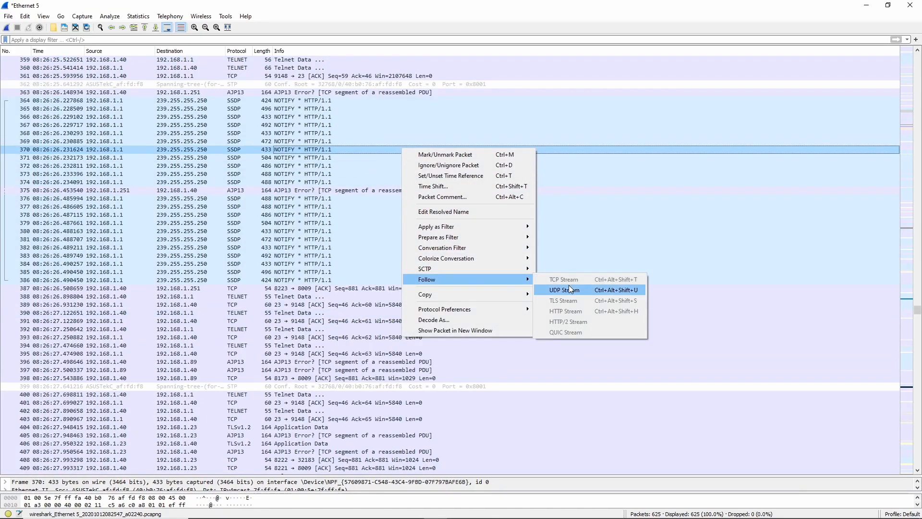
pyautogui.click(564, 289)
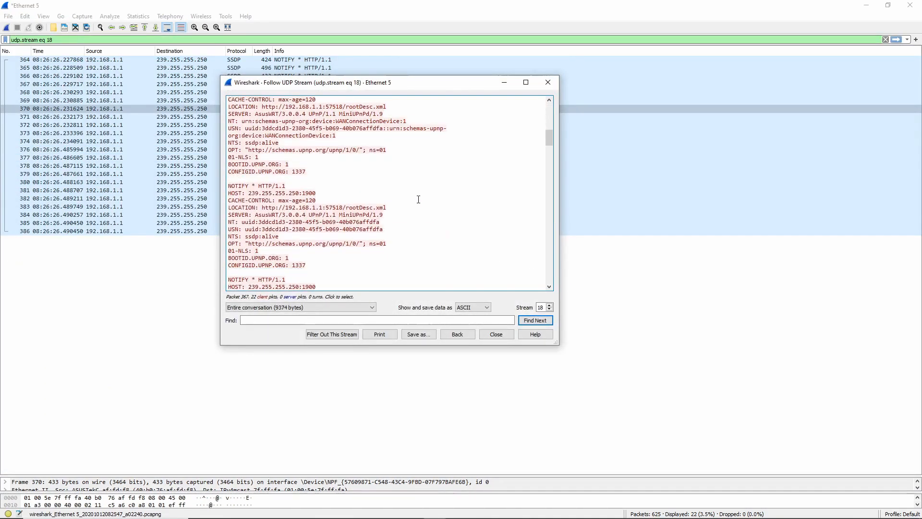
pyautogui.scroll(-3)
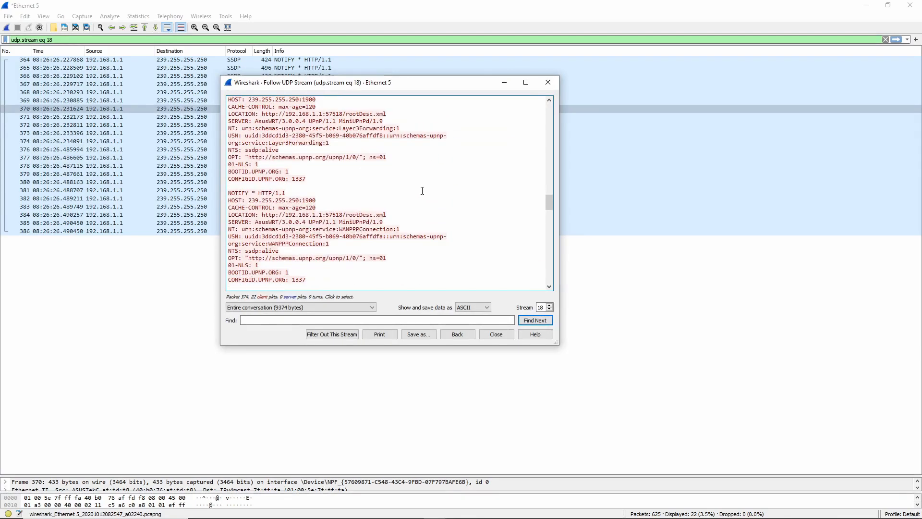
pyautogui.scroll(-3)
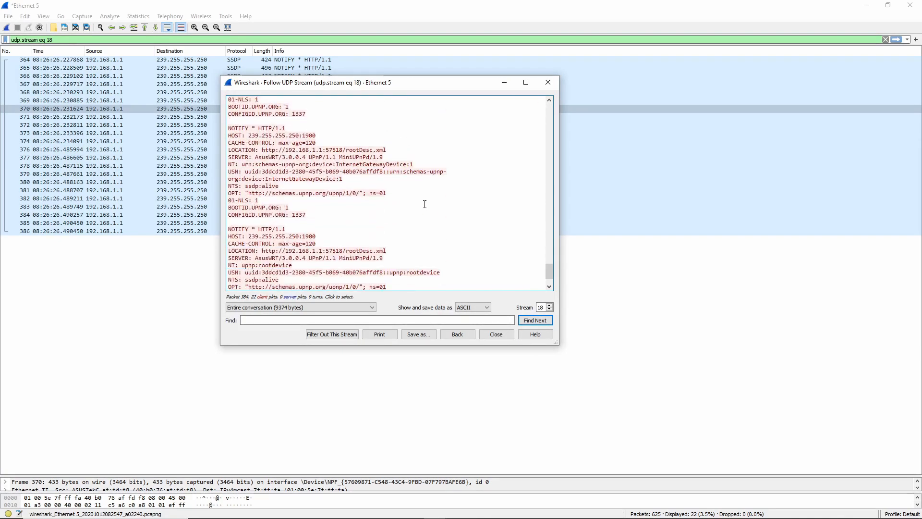
pyautogui.click(494, 333)
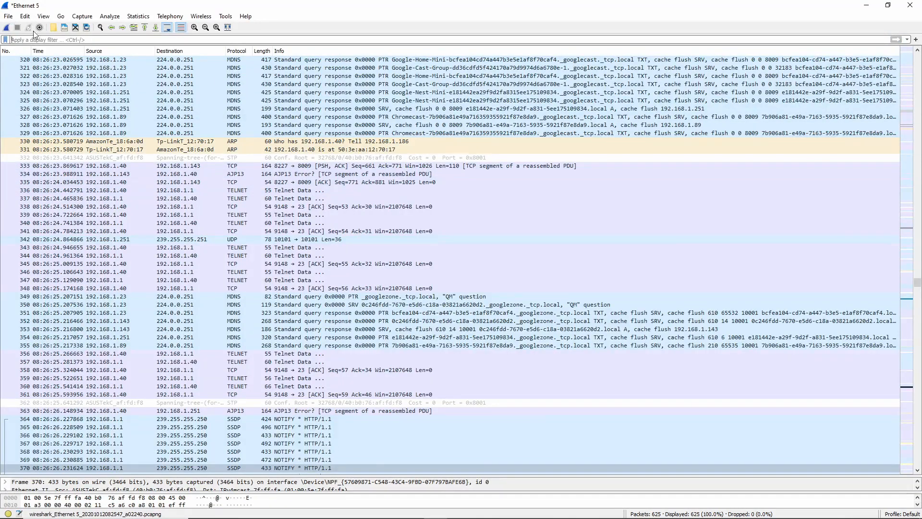
pyautogui.click(137, 16)
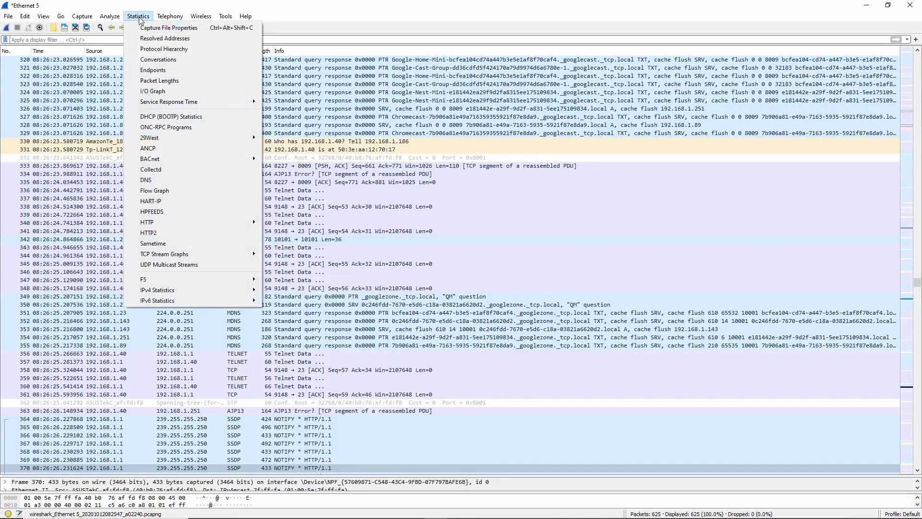
pyautogui.click(43, 16)
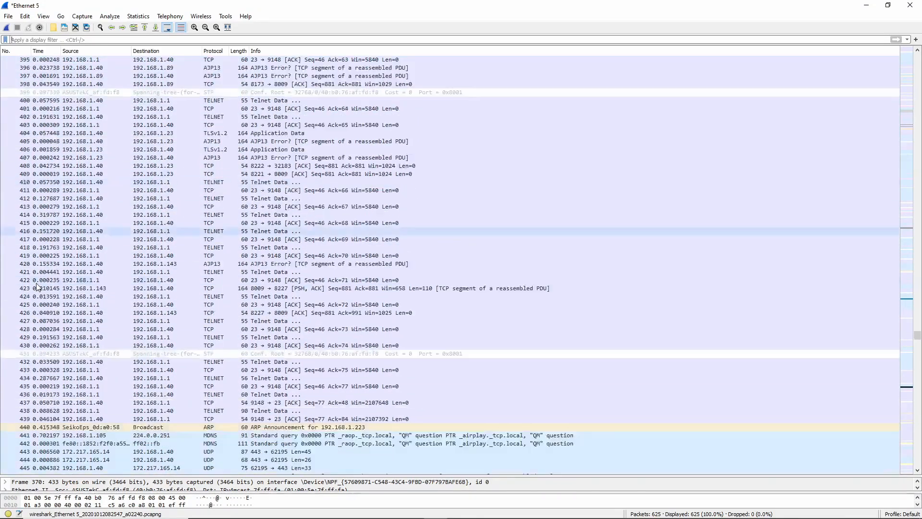
pyautogui.scroll(-3)
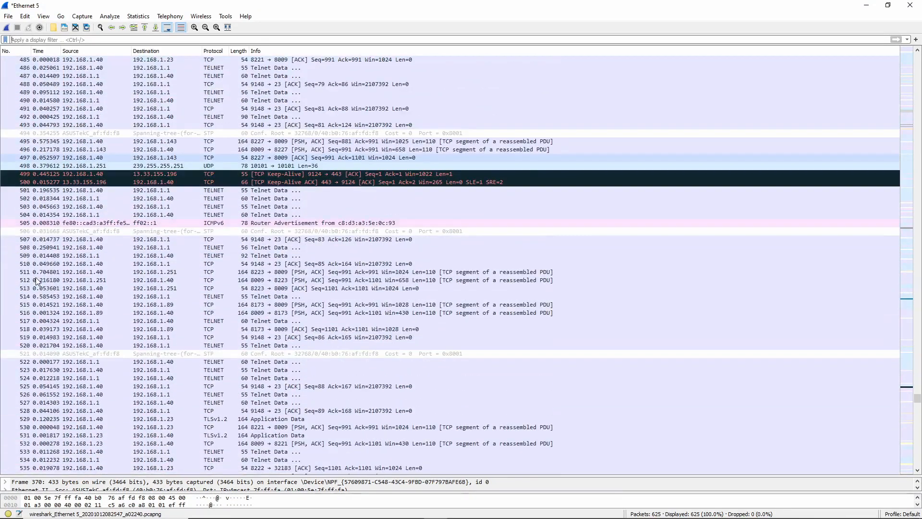
pyautogui.scroll(-3)
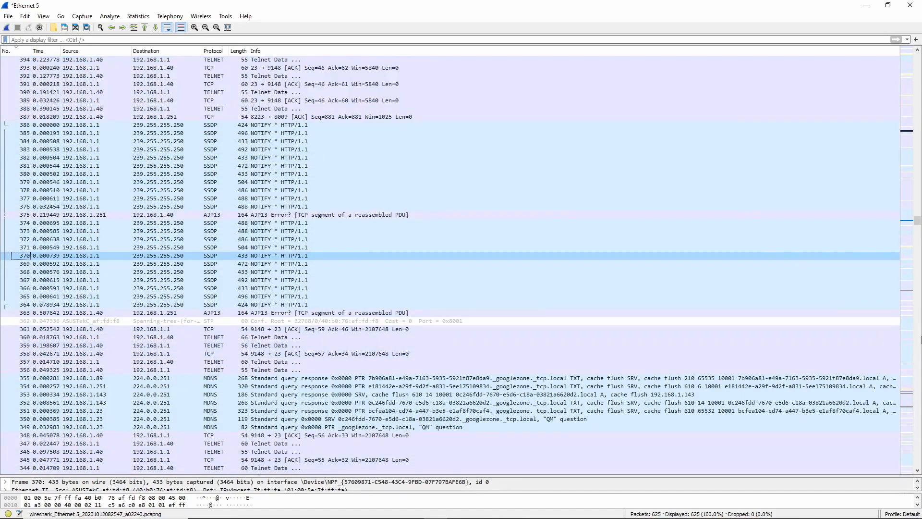
pyautogui.scroll(-3)
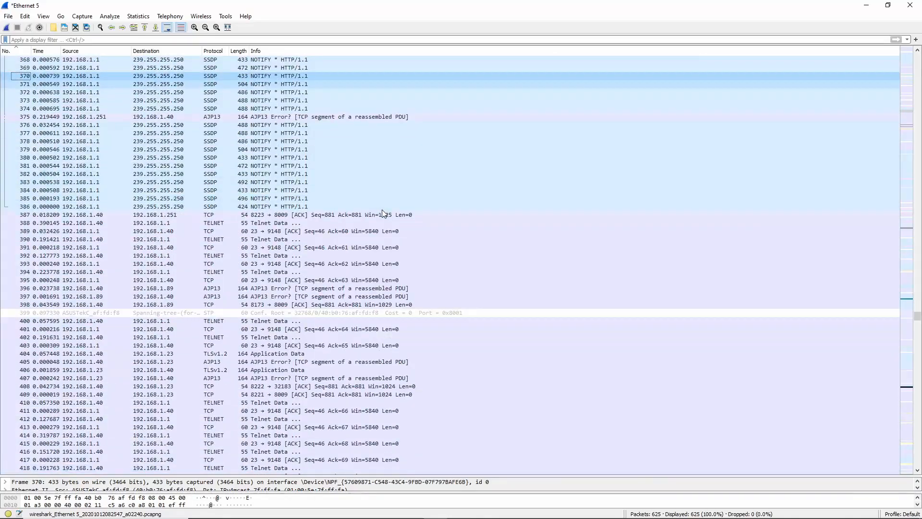
pyautogui.scroll(-3)
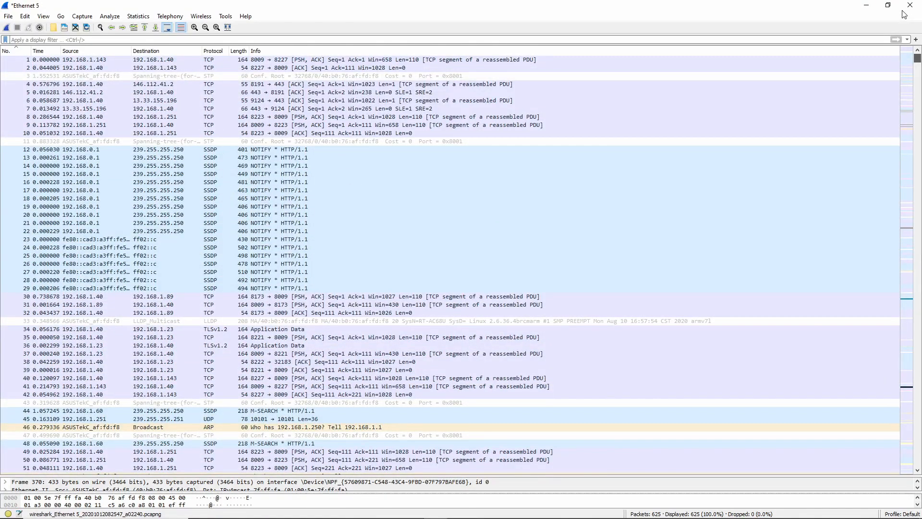
pyautogui.scroll(-3)
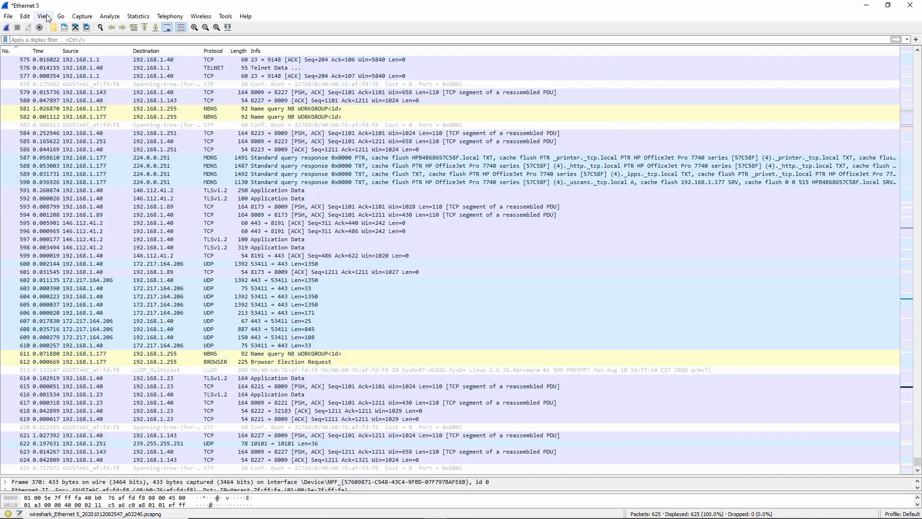
pyautogui.click(43, 16)
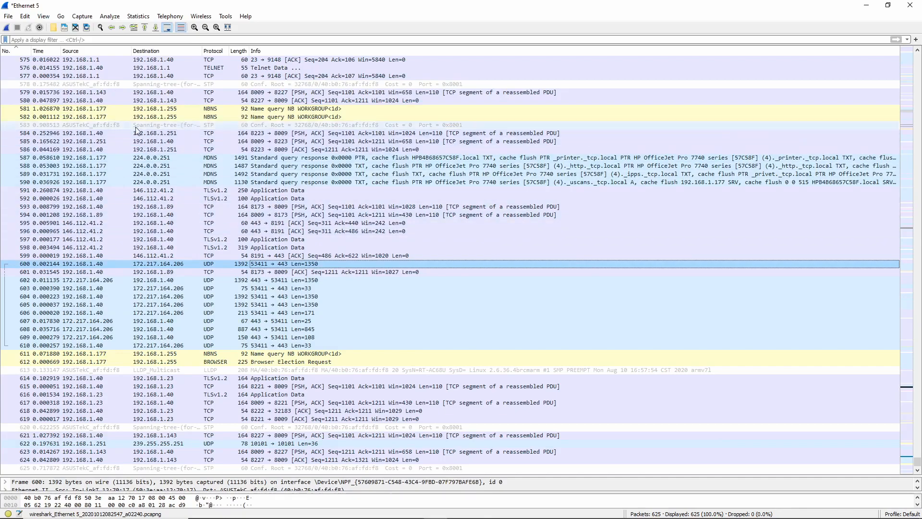
pyautogui.click(70, 51)
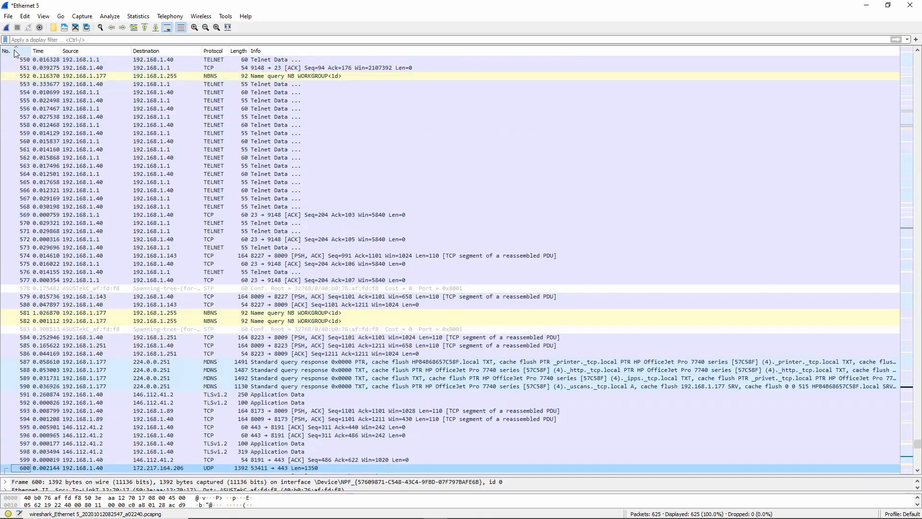
pyautogui.scroll(-3)
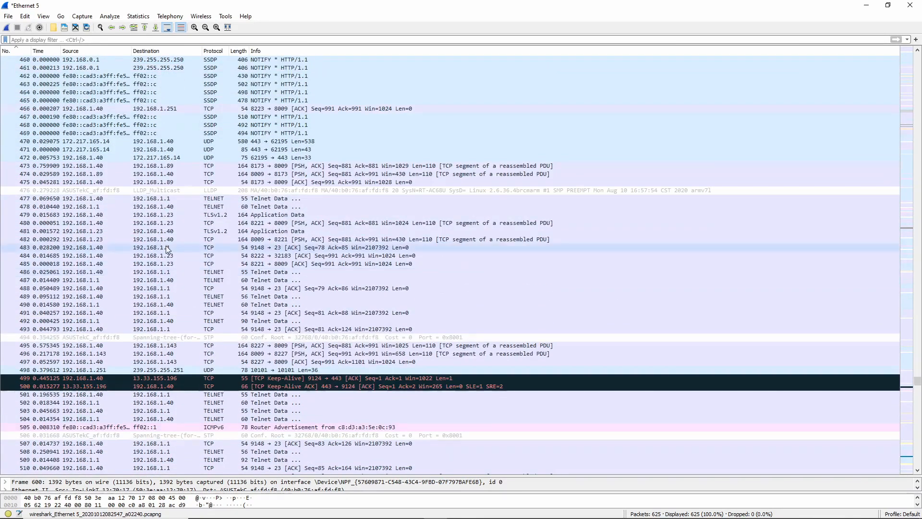
# Step: Apply the saved IPv6-only filter (31 packets), then clear it
pyautogui.scroll(-3)
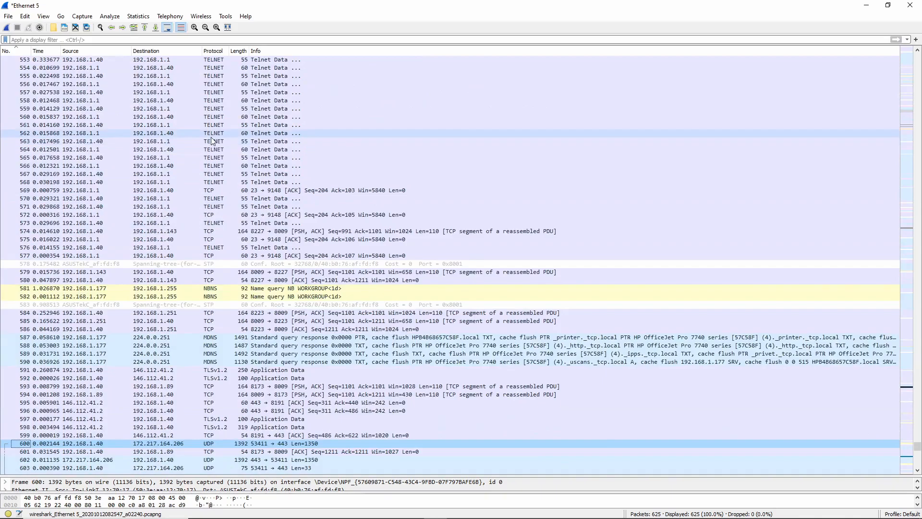
pyautogui.click(6, 40)
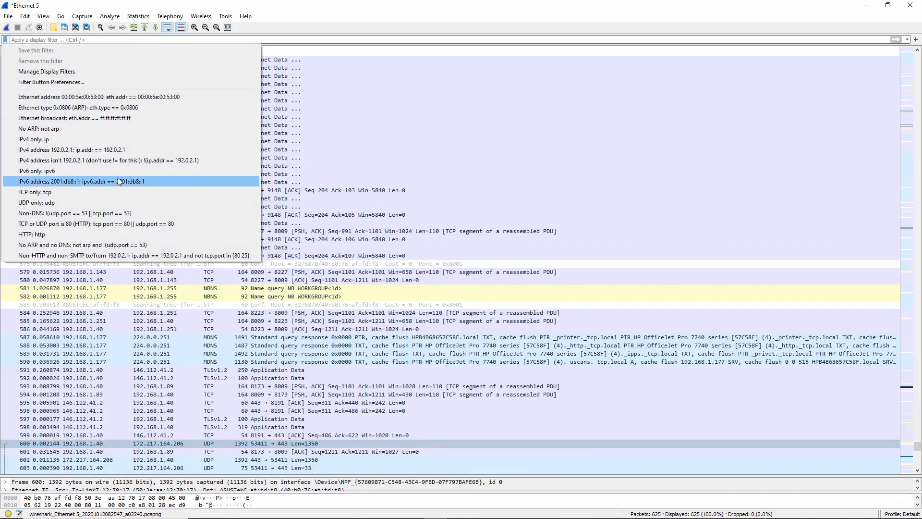
pyautogui.moveTo(53, 170)
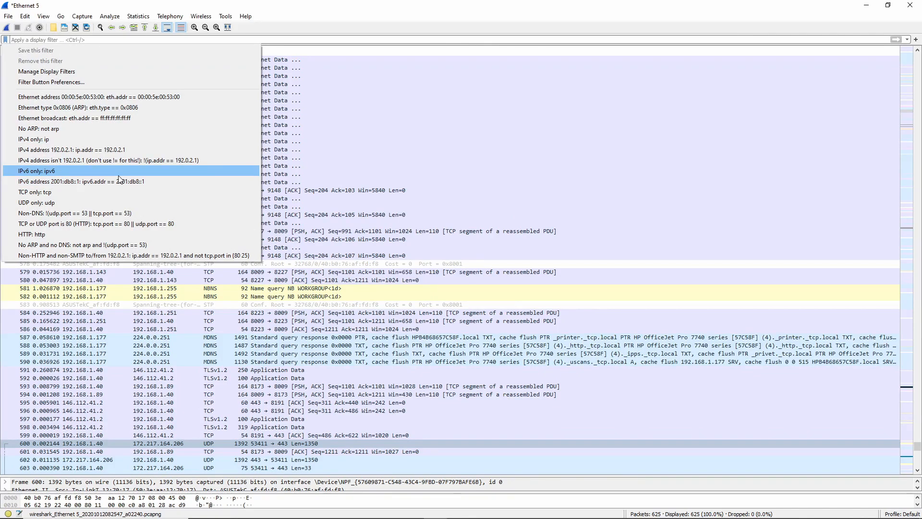
pyautogui.click(35, 171)
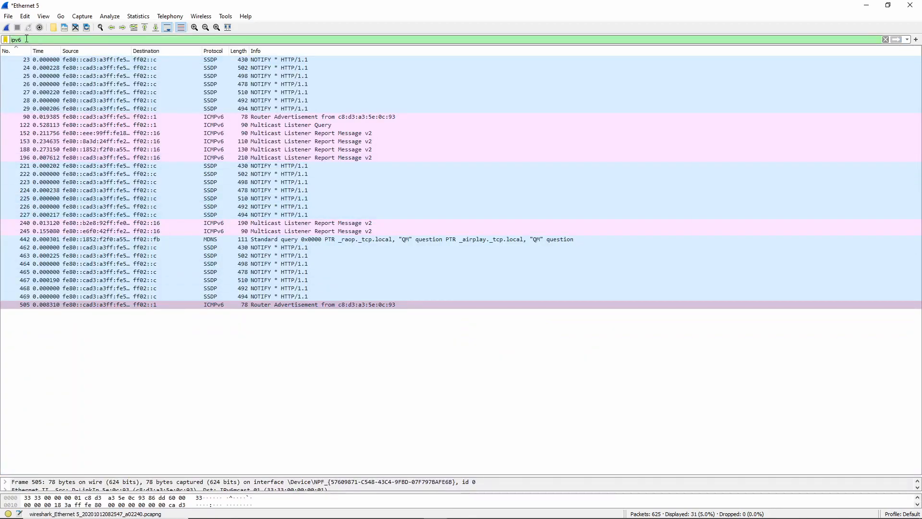
pyautogui.click(884, 39)
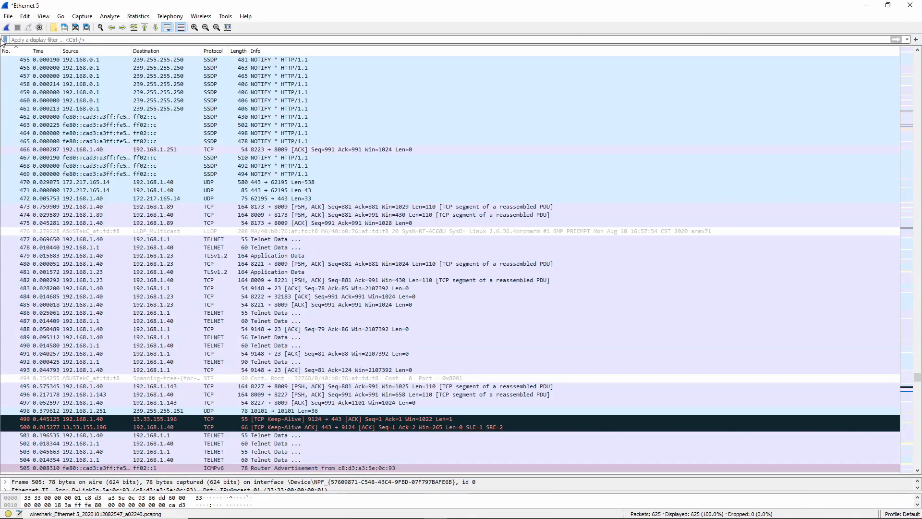
# Step: Apply the saved filter for address 192.0.2.1, which matches nothing, then clear it
pyautogui.click(5, 40)
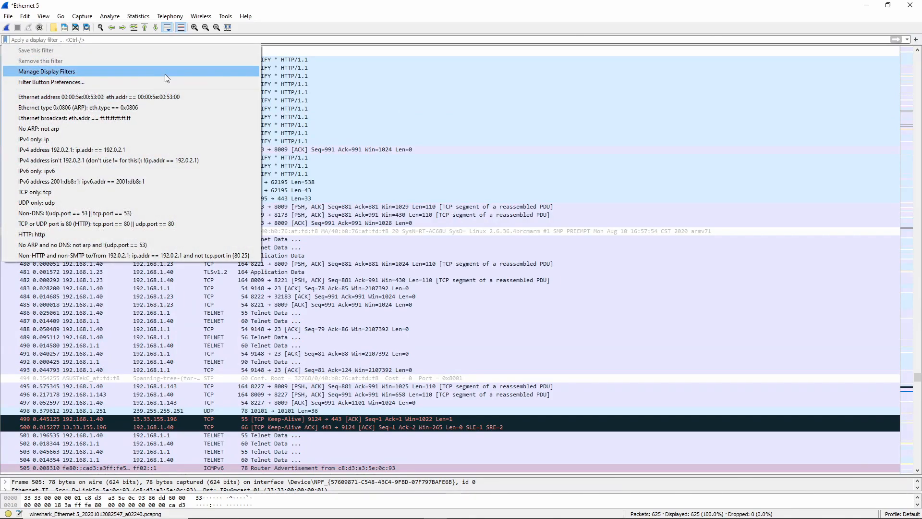
pyautogui.moveTo(178, 262)
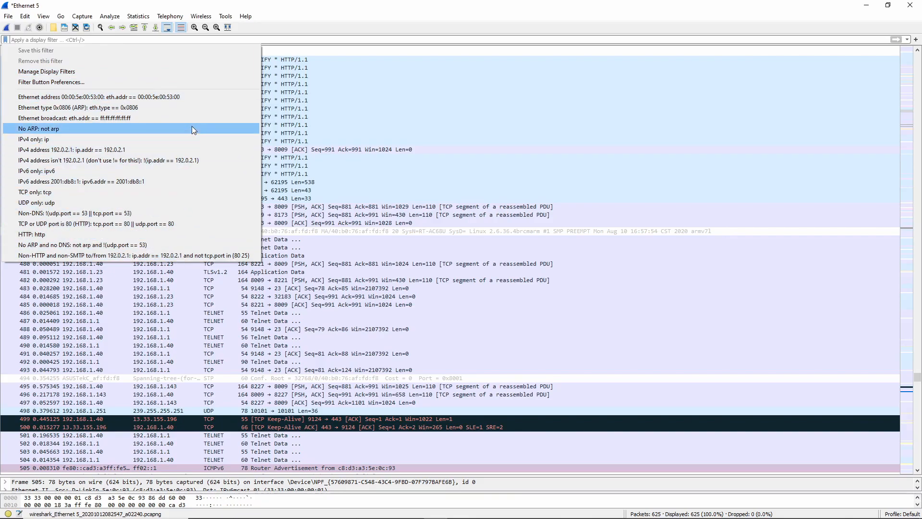
pyautogui.moveTo(221, 149)
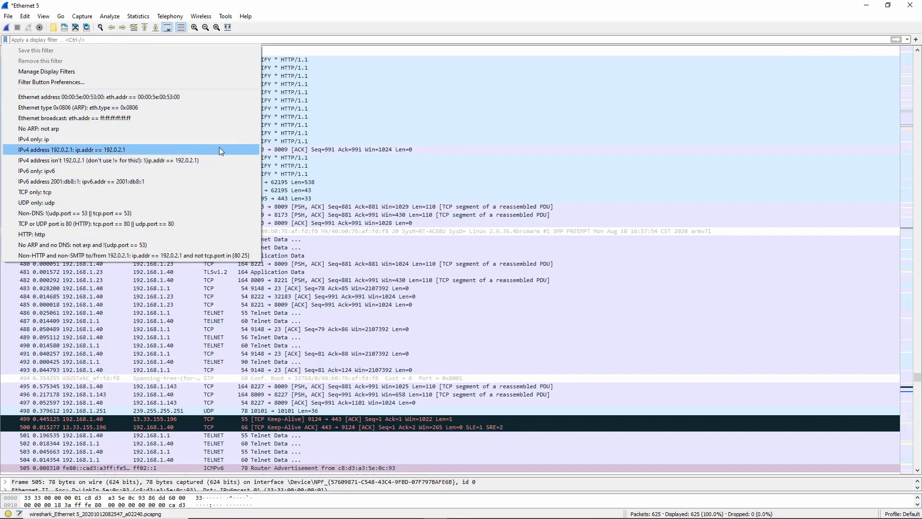
pyautogui.click(67, 150)
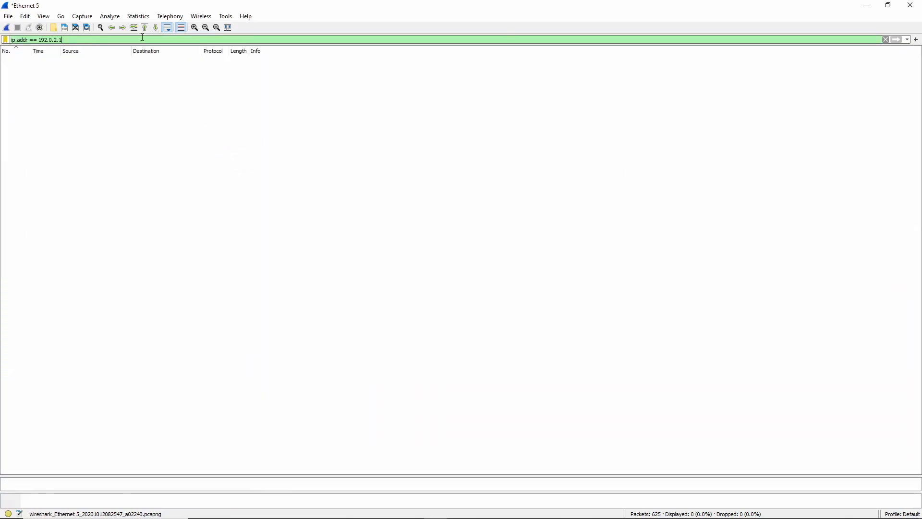
pyautogui.click(884, 39)
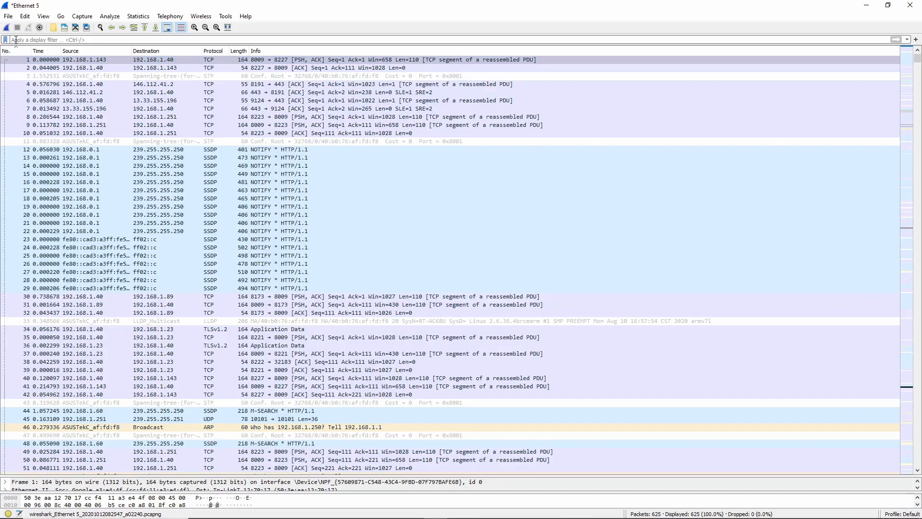
pyautogui.moveTo(213, 51)
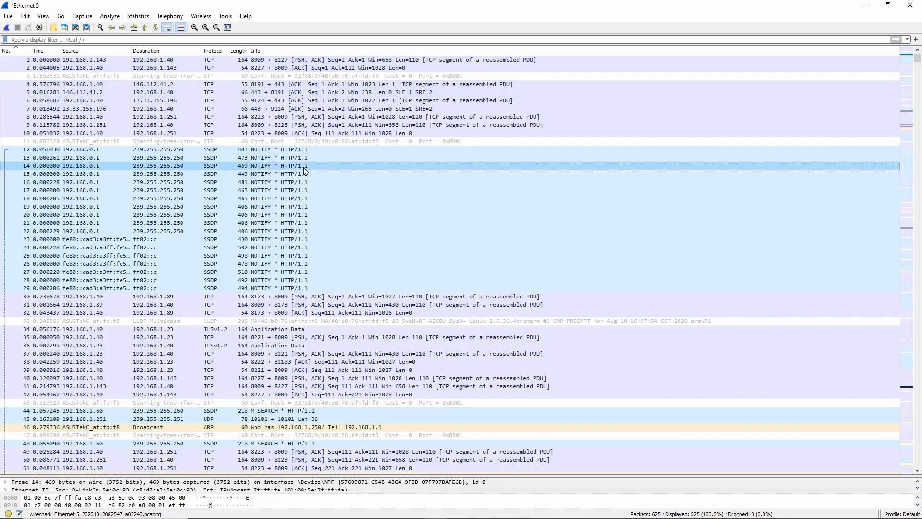
pyautogui.moveTo(346, 163)
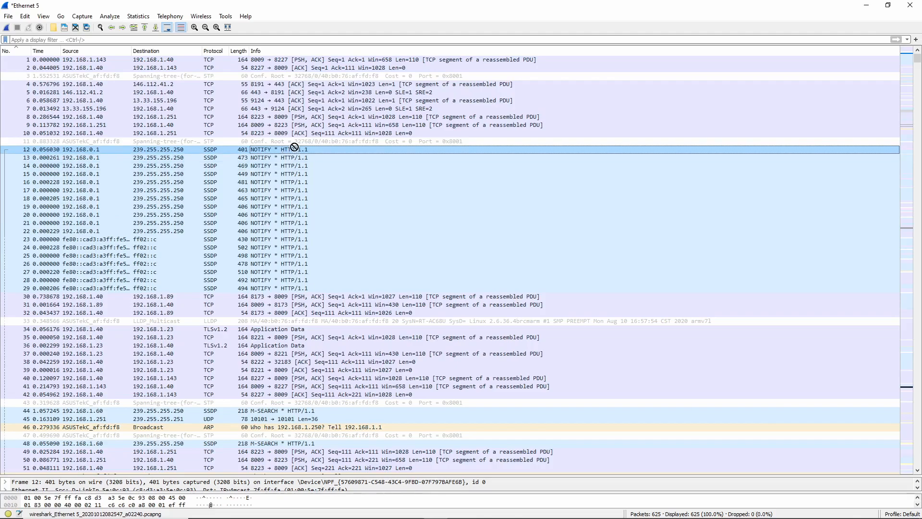
pyautogui.scroll(-3)
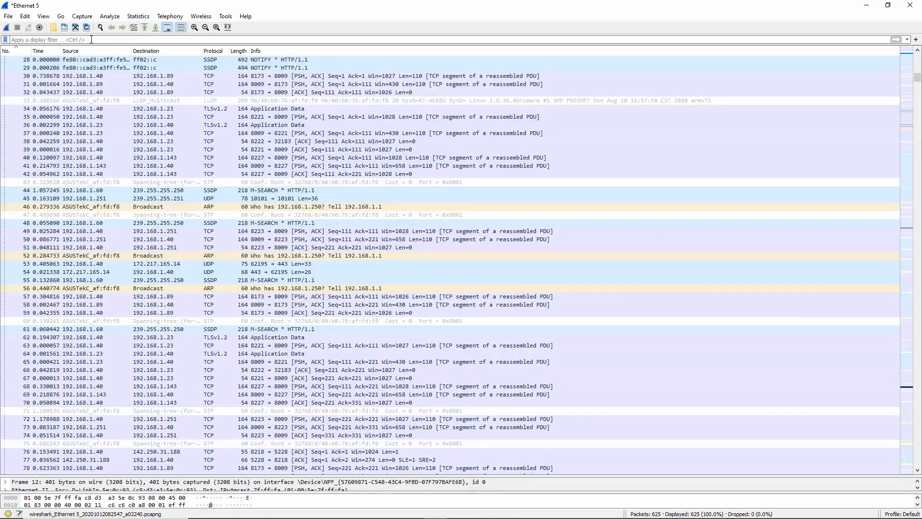
# Step: Filter to telnet (89 packets) and expand packet 270's Telnet options: Do Echo, Window Size, Will Echo
pyautogui.write('telnet')
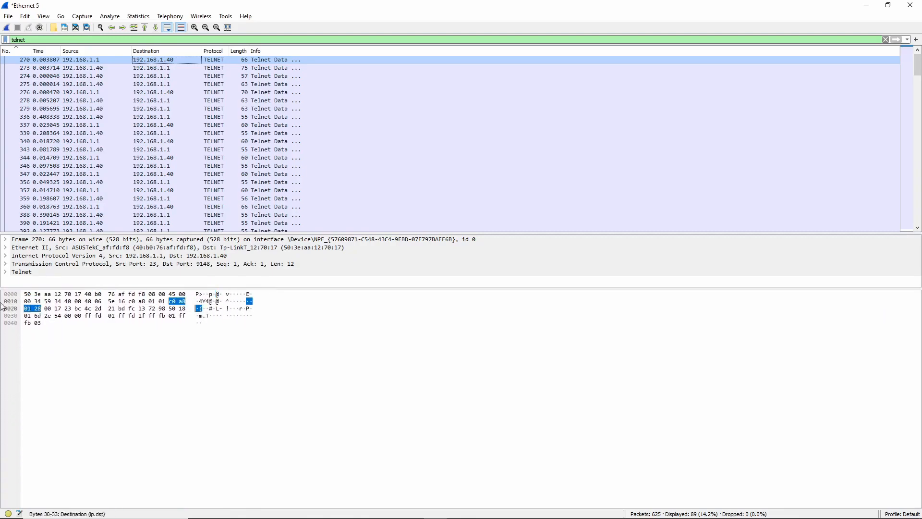
pyautogui.click(6, 247)
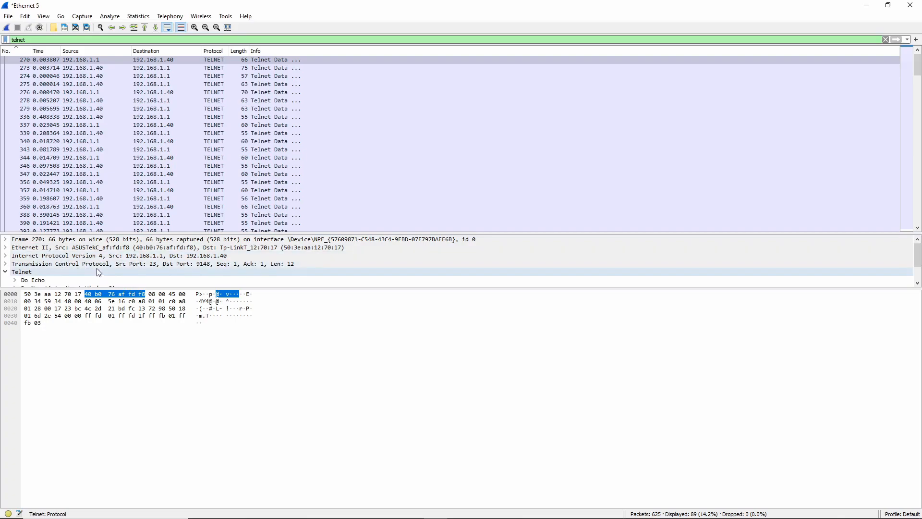
pyautogui.moveTo(868, 250)
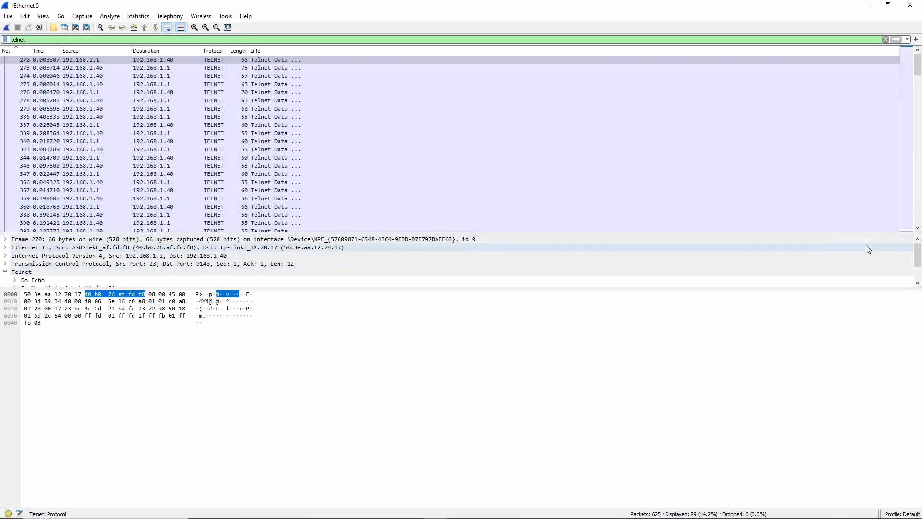
pyautogui.moveTo(786, 289)
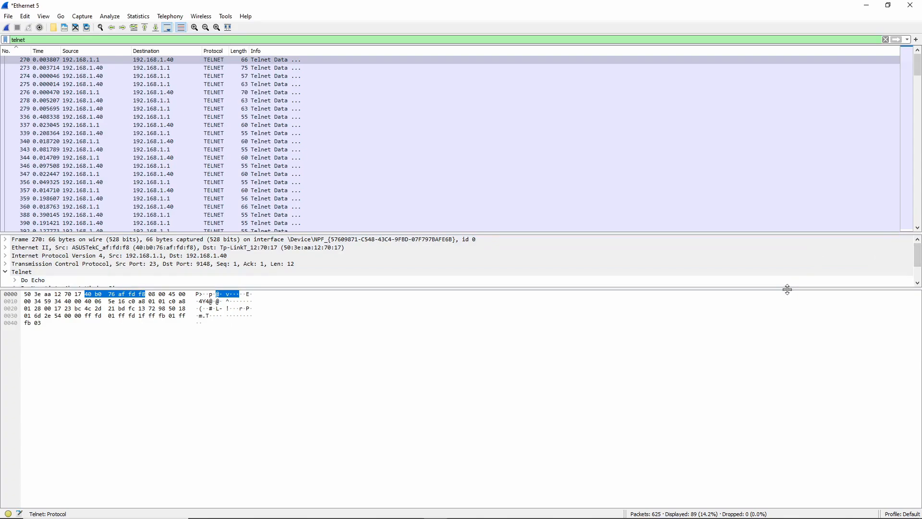
pyautogui.click(14, 272)
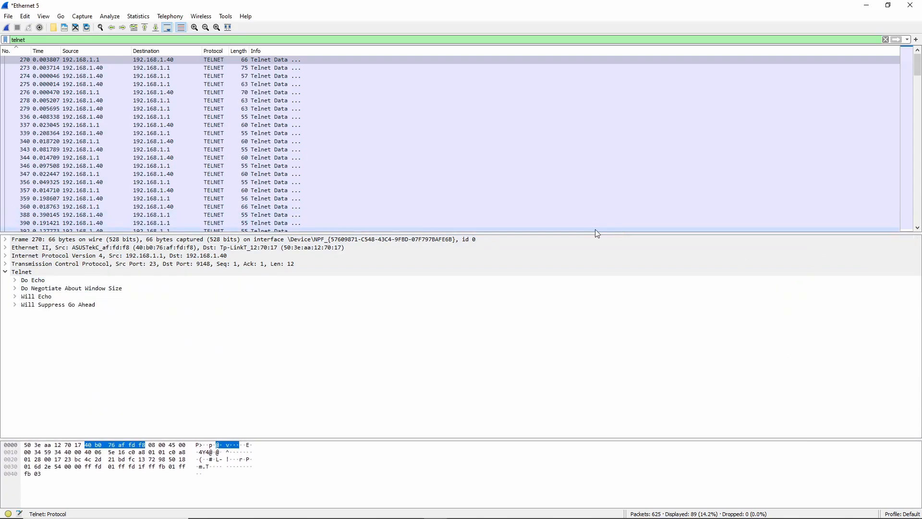
# Step: Follow the Telnet packet's TCP stream to read the credentials, then expand packet 400's IPv4 header
pyautogui.rightClick(177, 232)
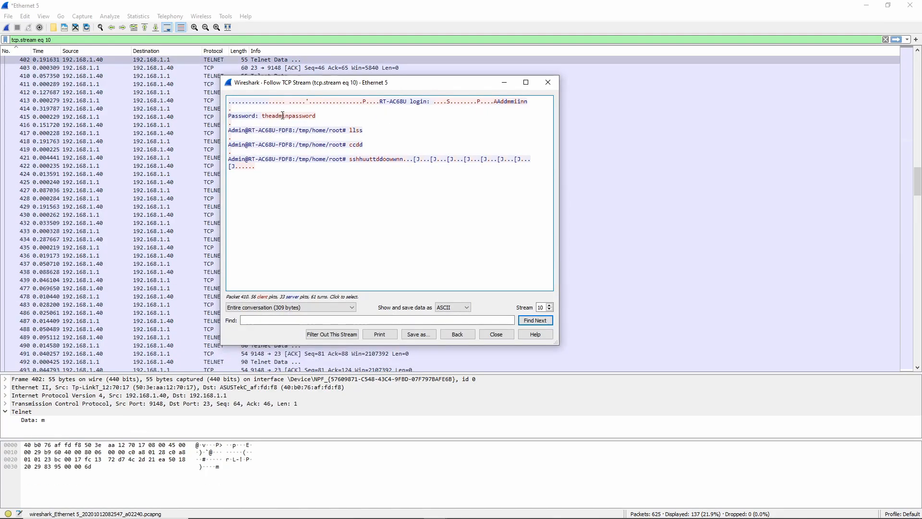
pyautogui.click(495, 335)
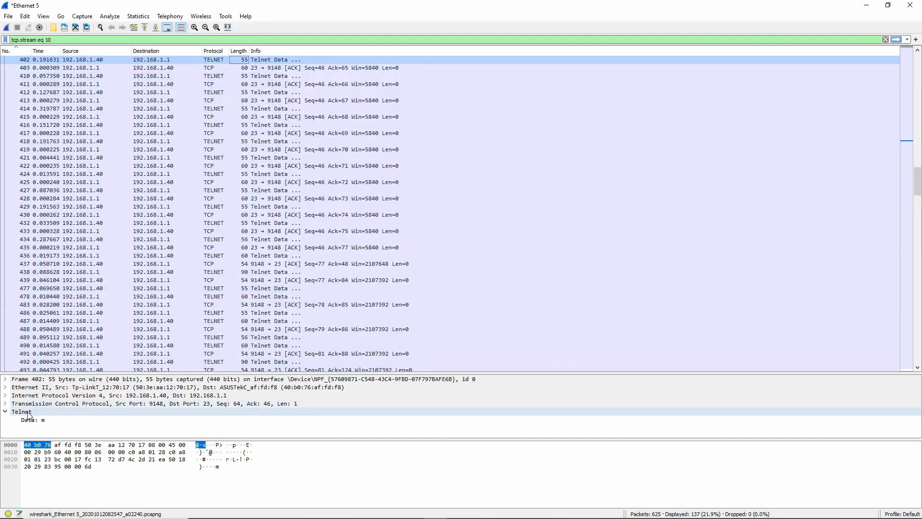
pyautogui.click(6, 394)
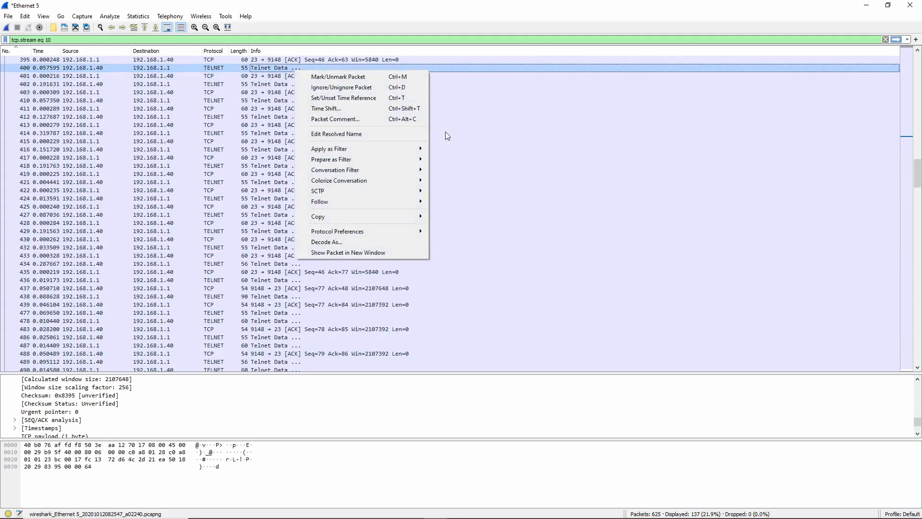
pyautogui.click(52, 419)
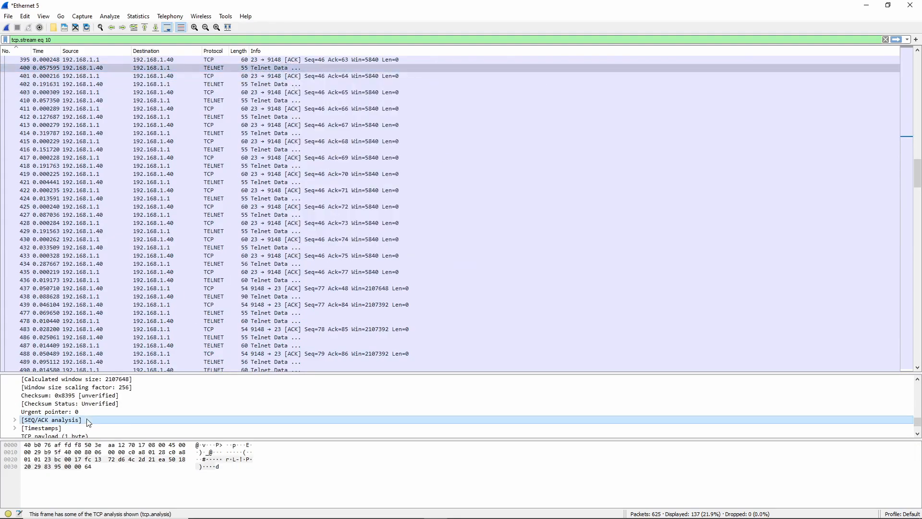
pyautogui.scroll(-3)
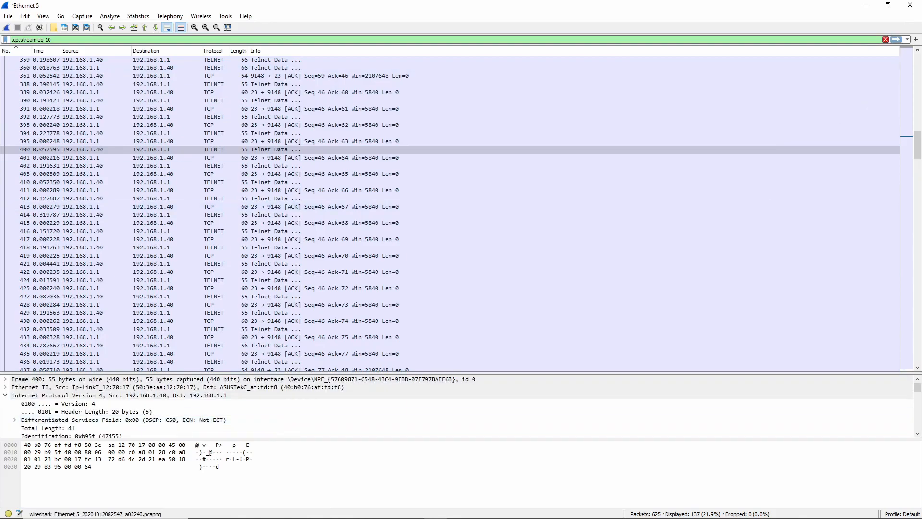
# Step: Clear the stream filter to list all 625 packets, then browse the Edit and File menus
pyautogui.click(885, 40)
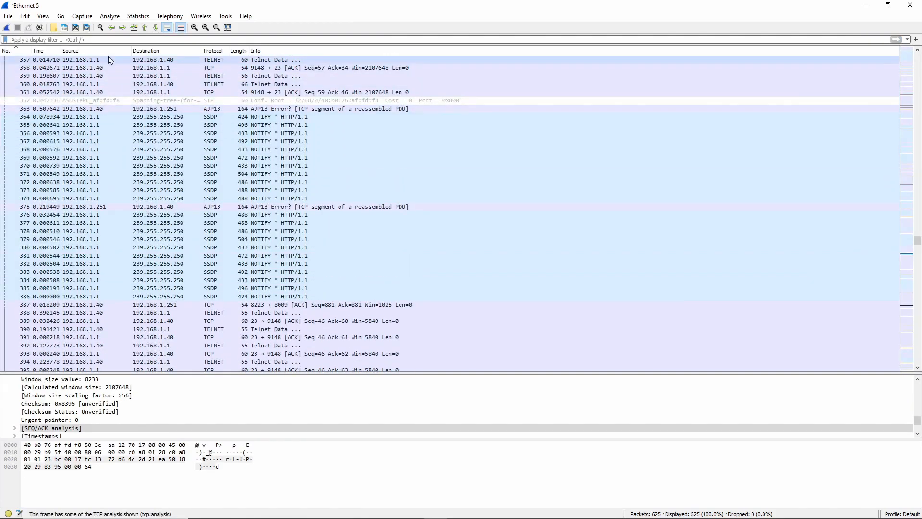
pyautogui.click(25, 17)
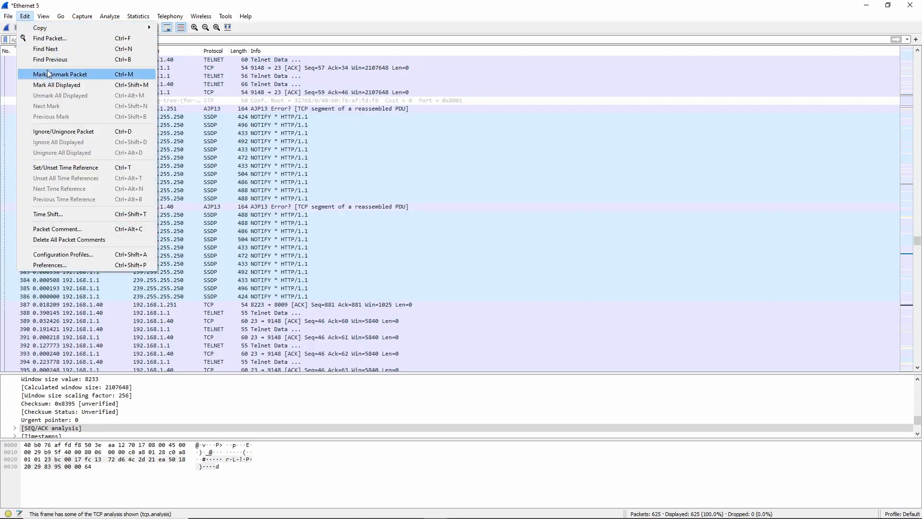
pyautogui.click(8, 16)
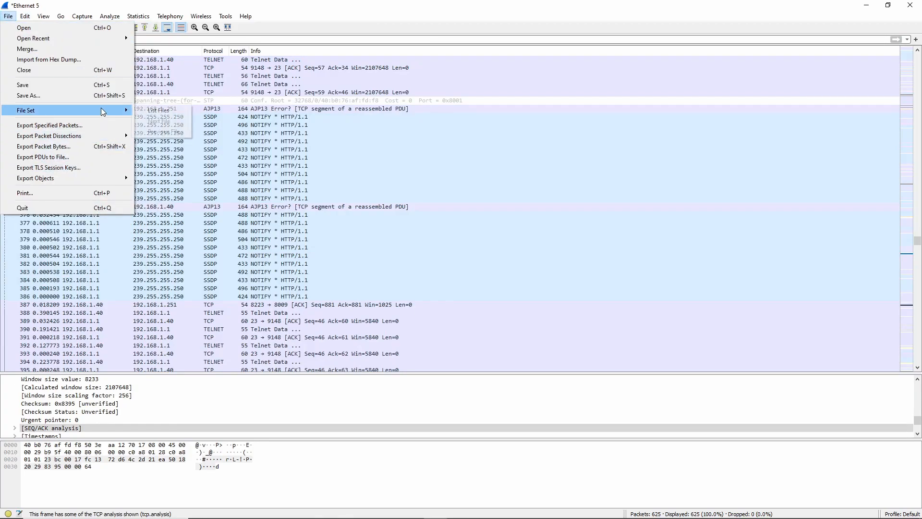
pyautogui.click(320, 156)
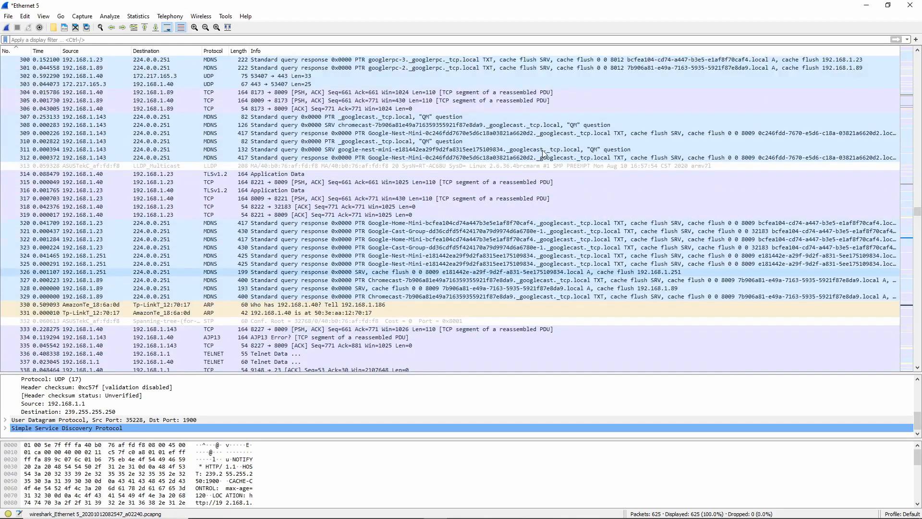
pyautogui.scroll(3)
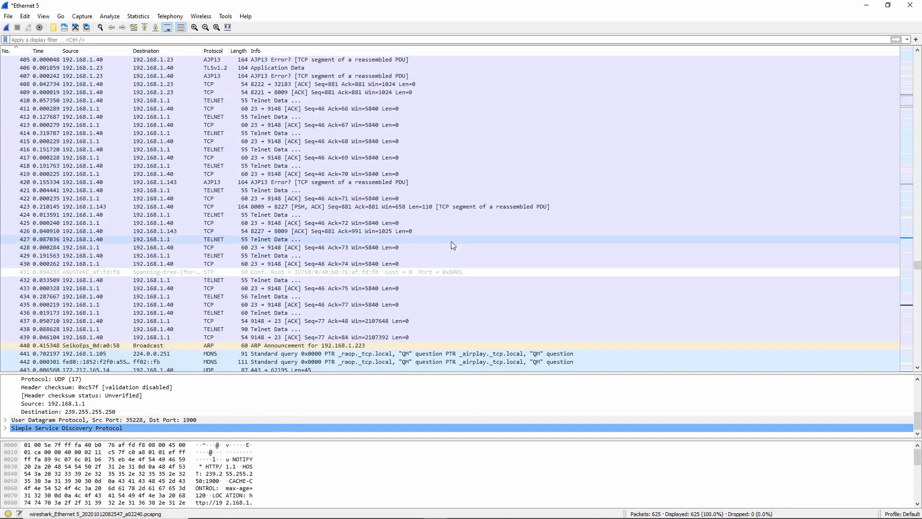
pyautogui.scroll(-3)
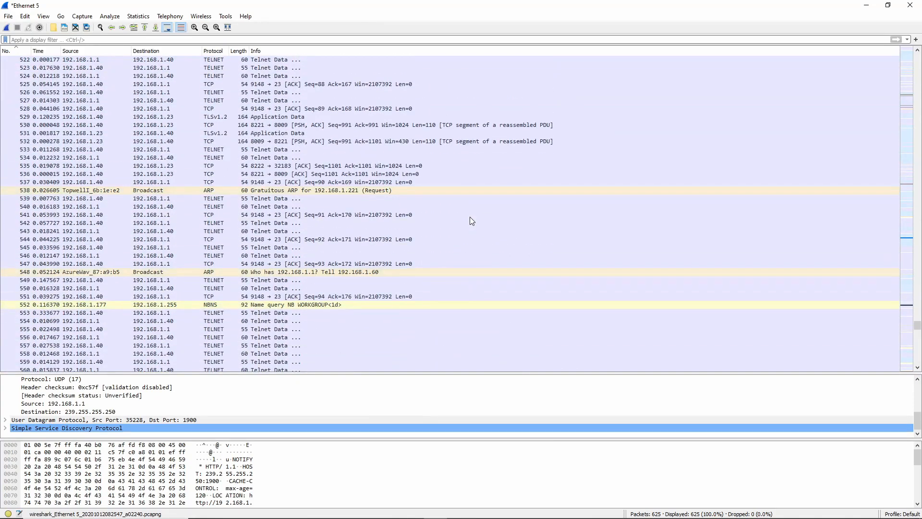
pyautogui.scroll(-3)
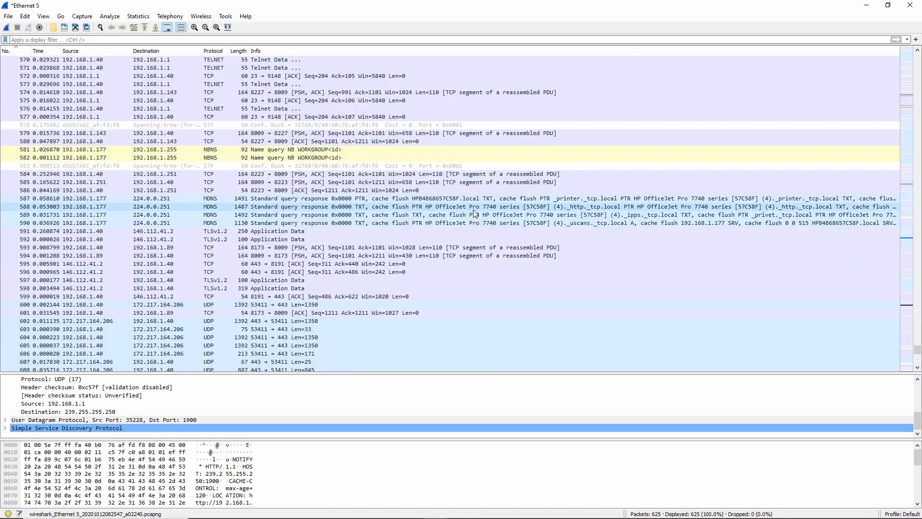
pyautogui.scroll(-3)
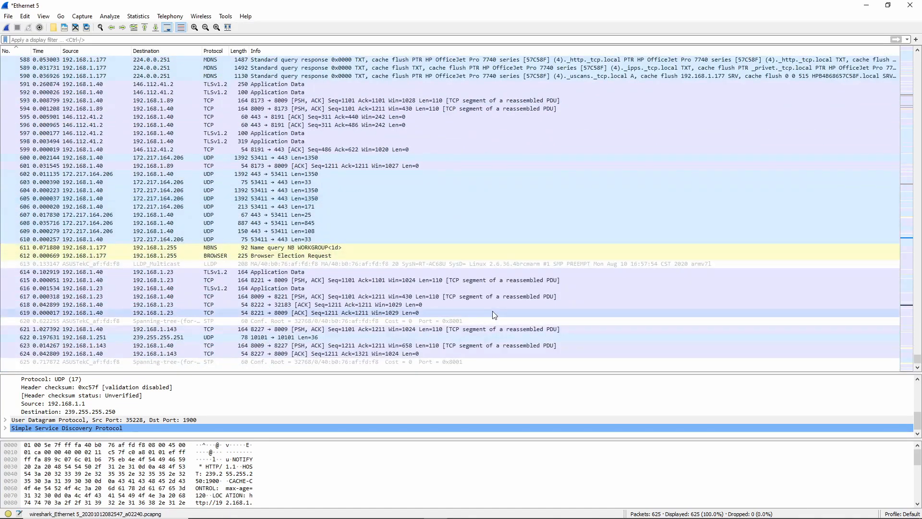